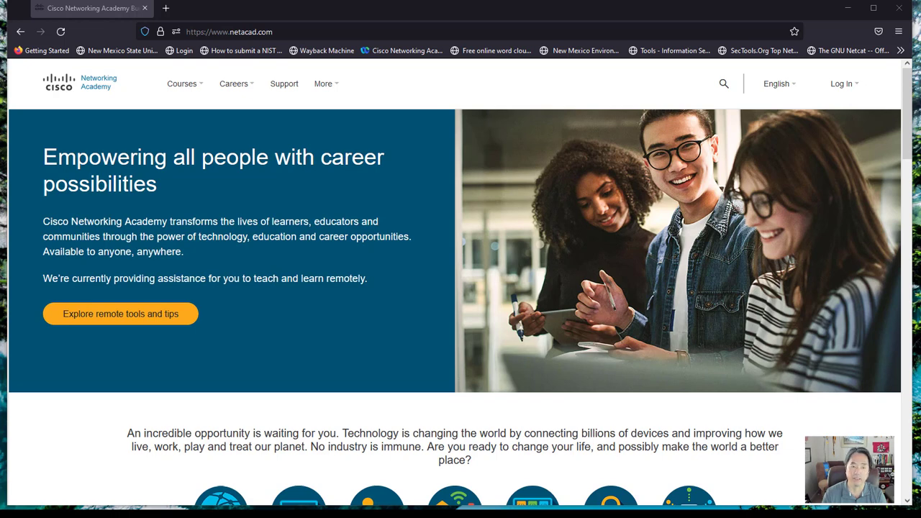
mouse_move(406, 219)
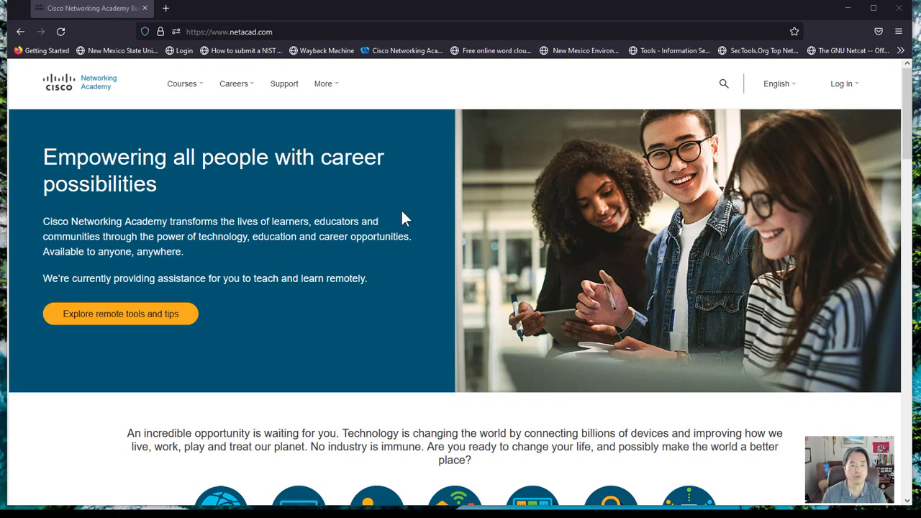
- Browse the Careers menu on netacad.com and choose Login from the Log In dropdown
click(233, 84)
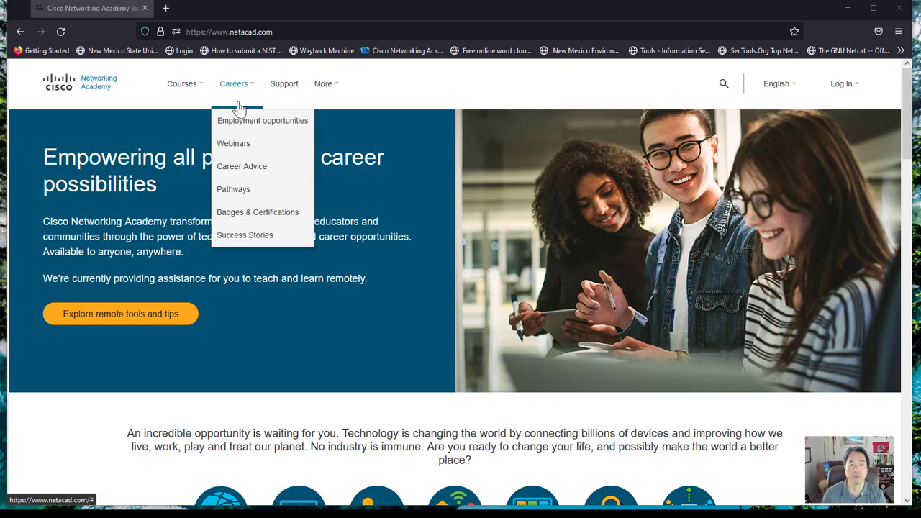
mouse_move(247, 75)
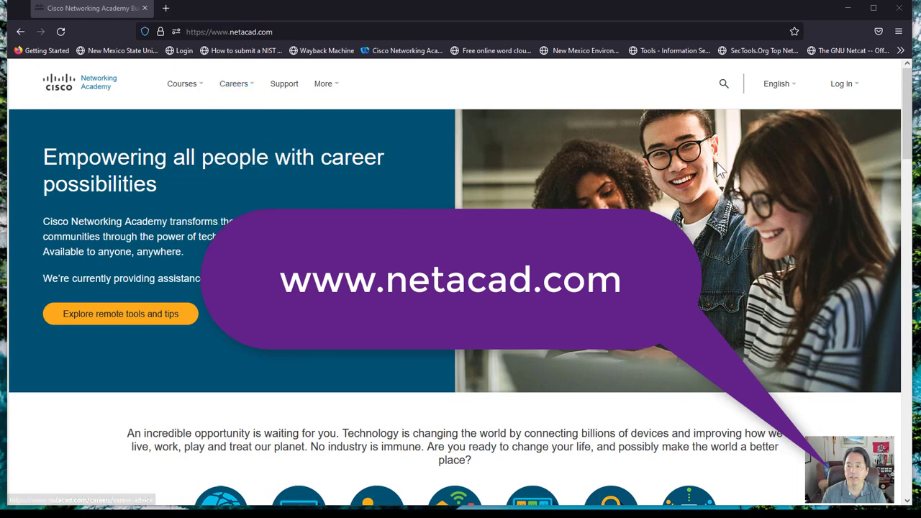
click(843, 84)
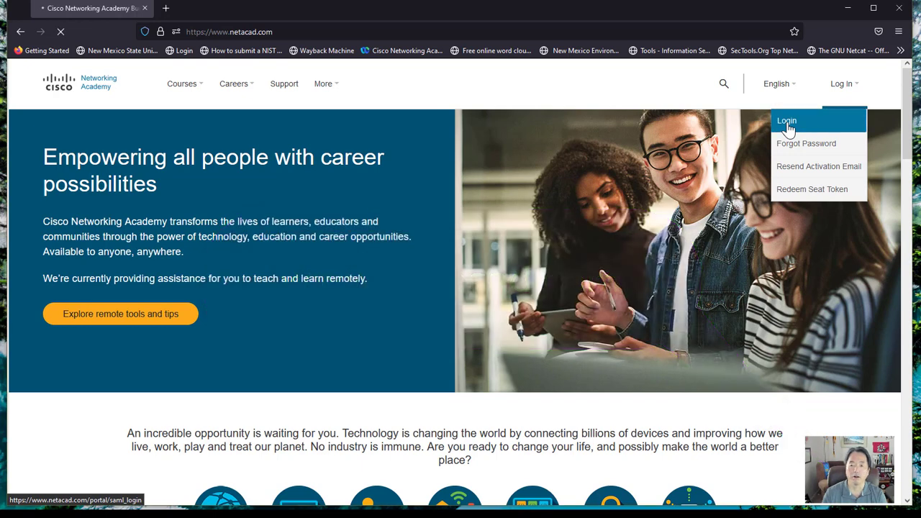
click(797, 121)
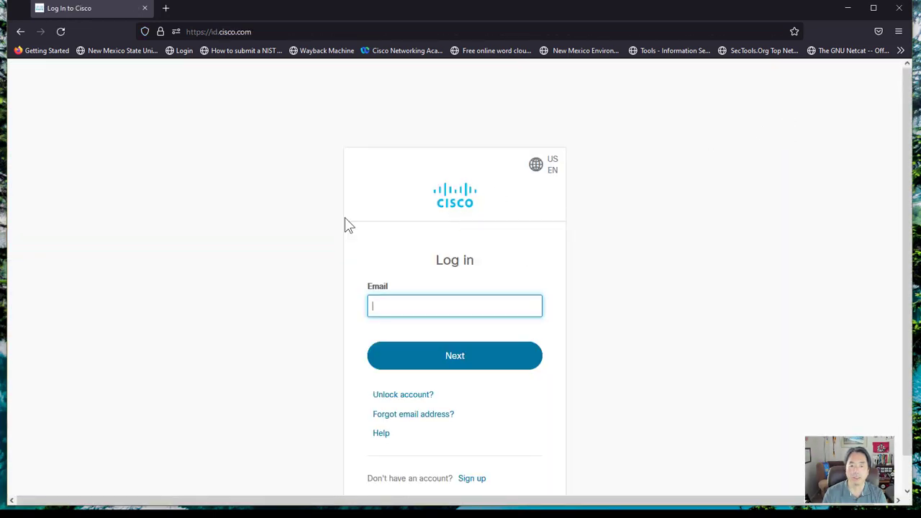
mouse_move(227, 282)
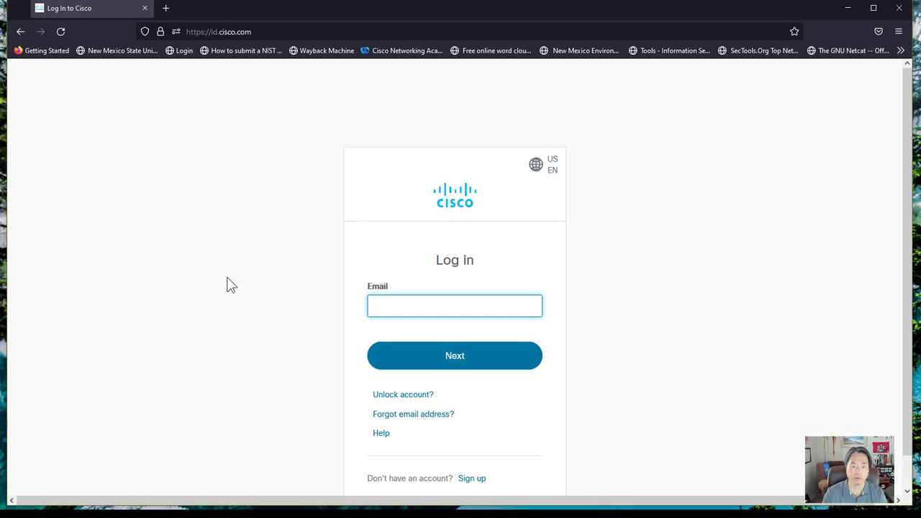
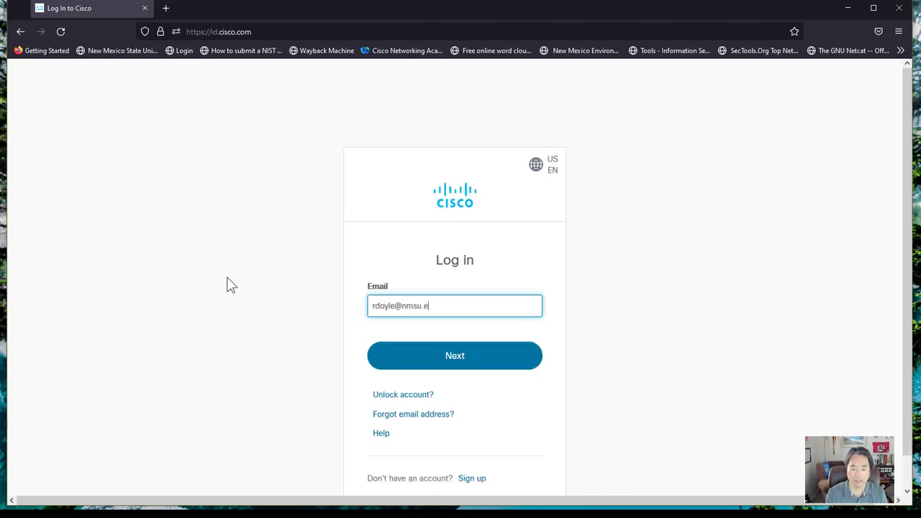
click(455, 355)
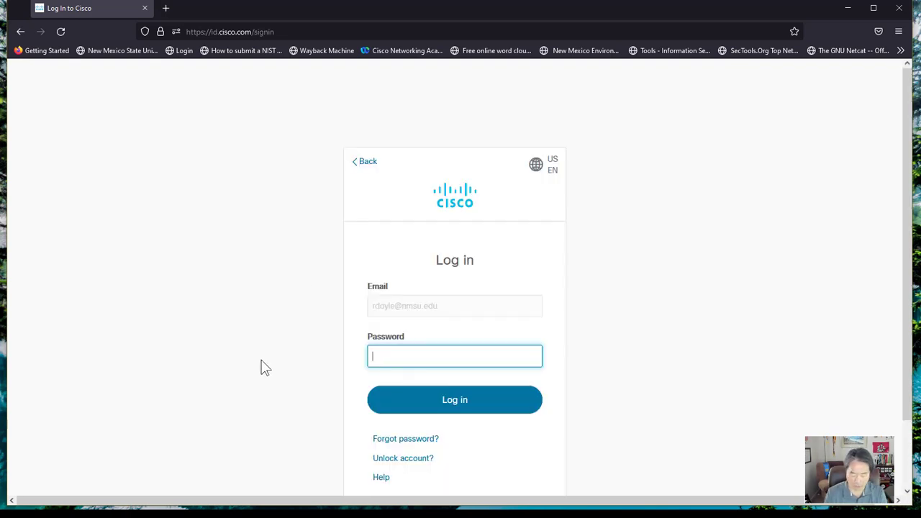
text(•••••)
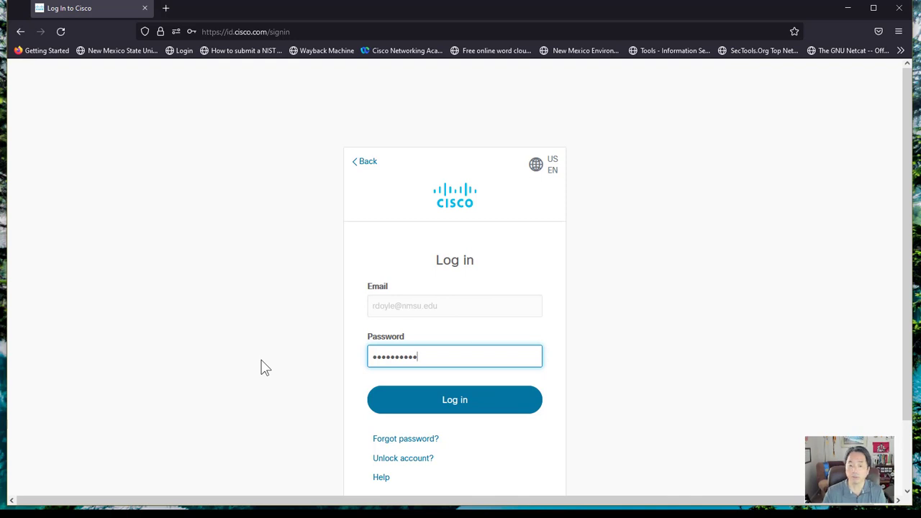
mouse_move(407, 384)
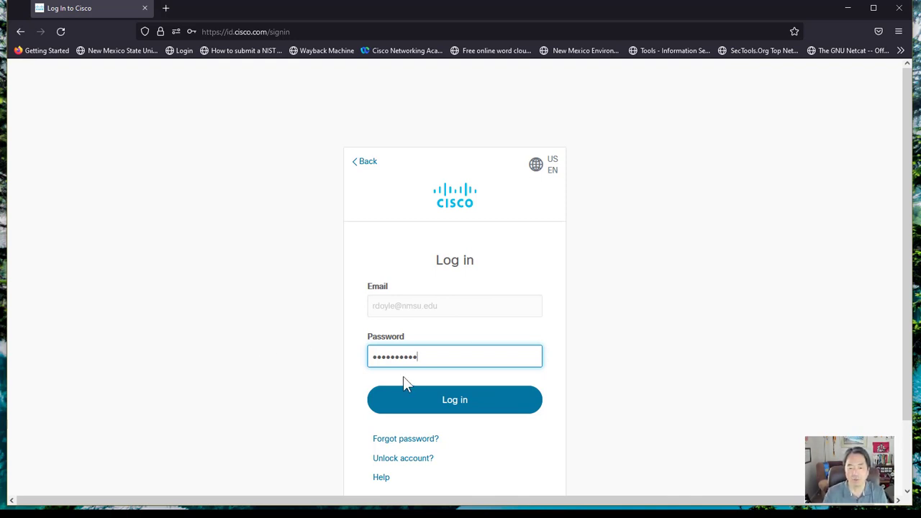
click(454, 400)
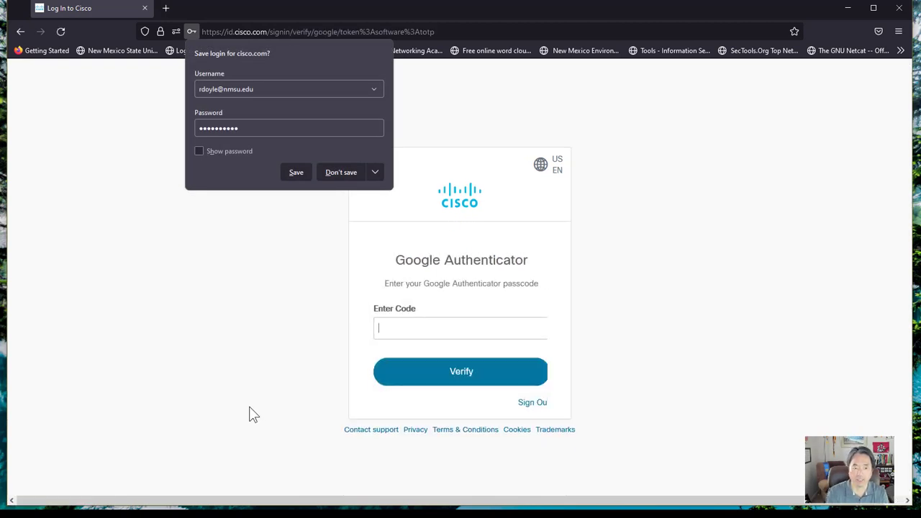
click(339, 172)
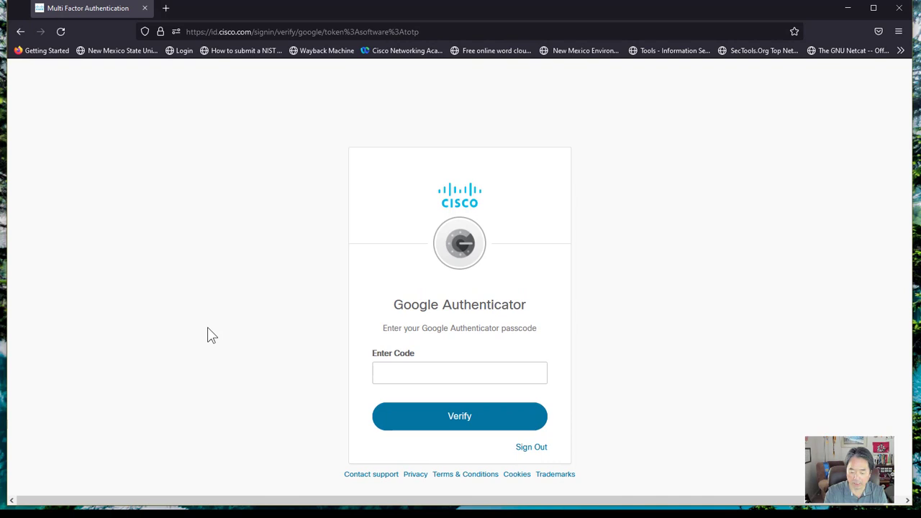
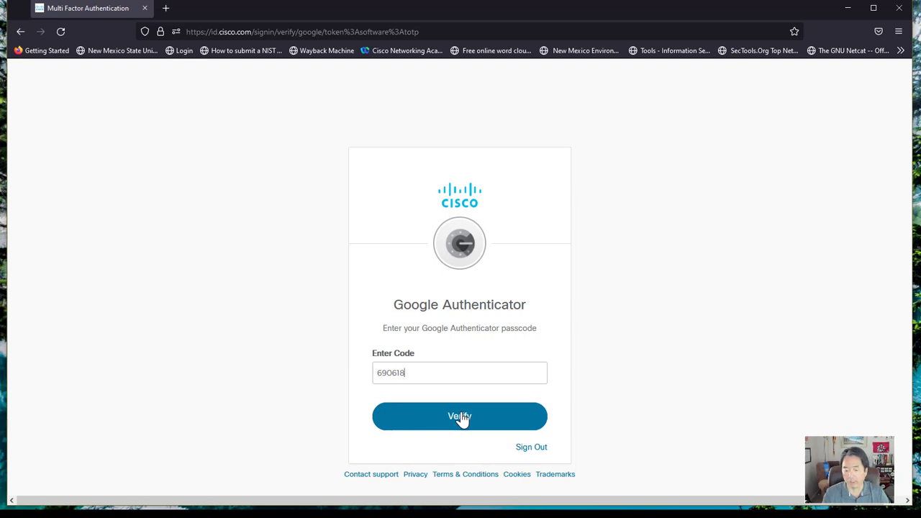
click(459, 417)
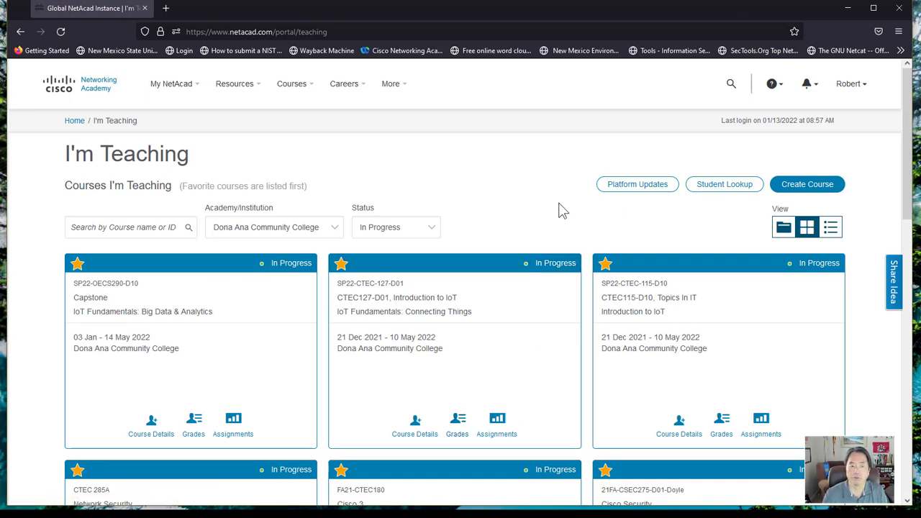
mouse_move(356, 343)
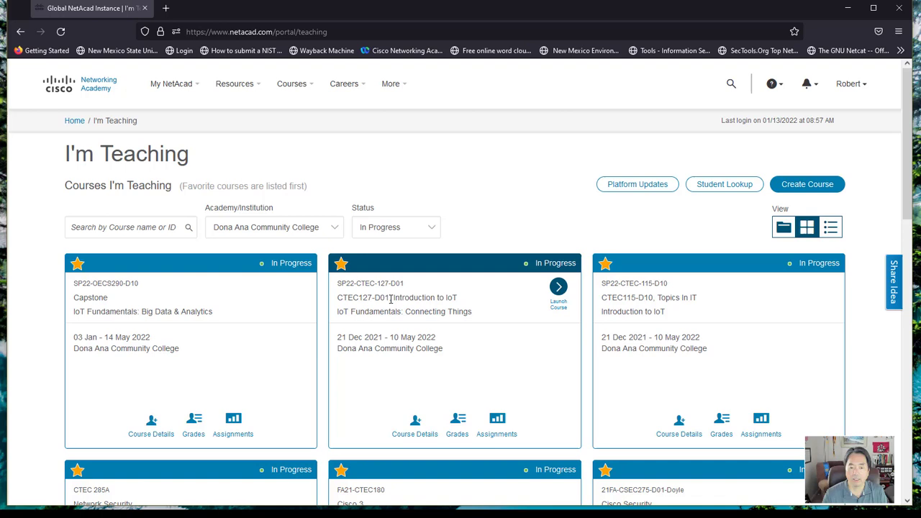
mouse_move(558, 288)
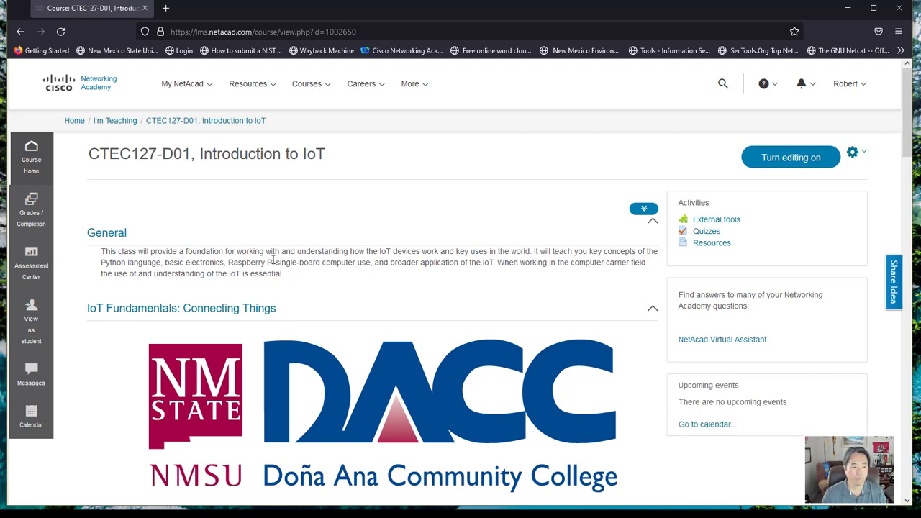
mouse_move(30, 311)
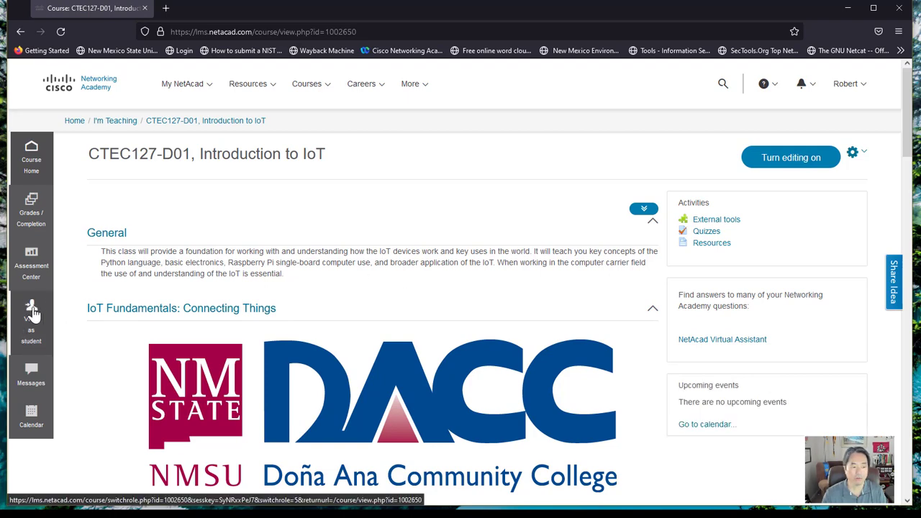
- View the Introduction to IoT course as a student and scroll to the Connecting Things: Chapter 1 section
click(32, 305)
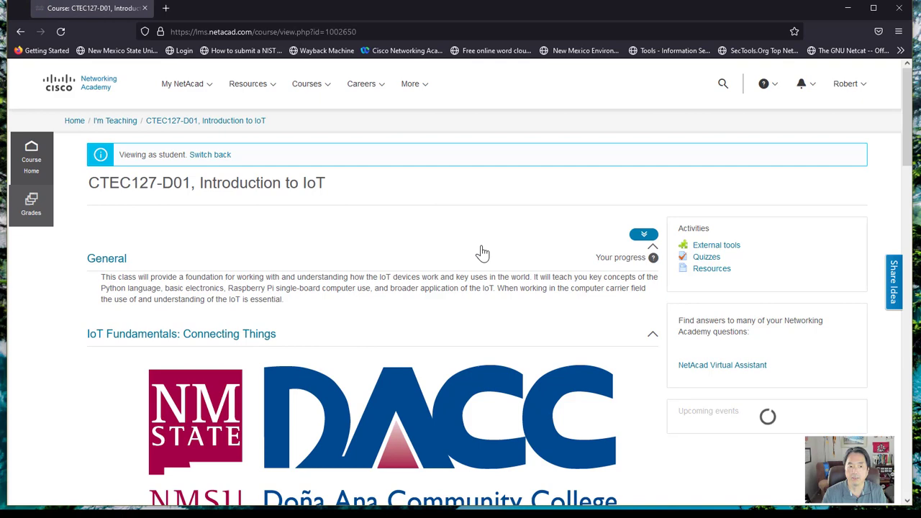
scroll(down, 3)
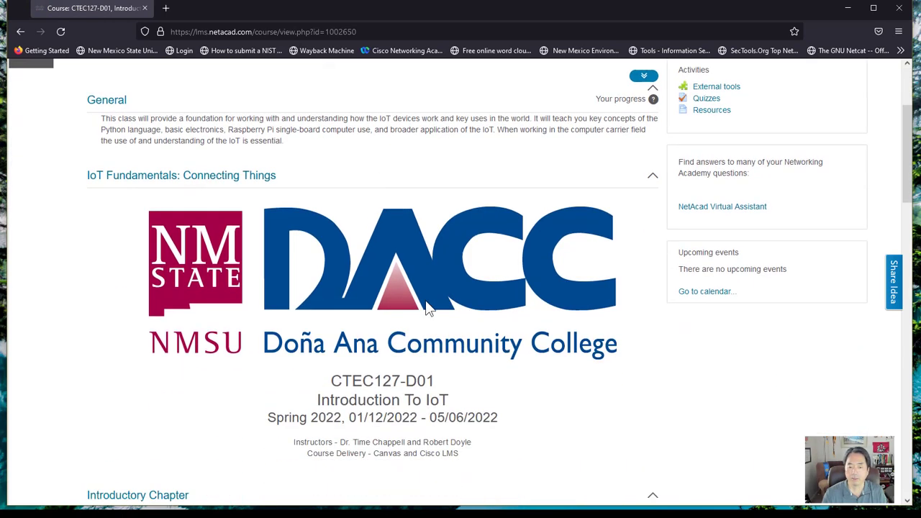
scroll(down, 3)
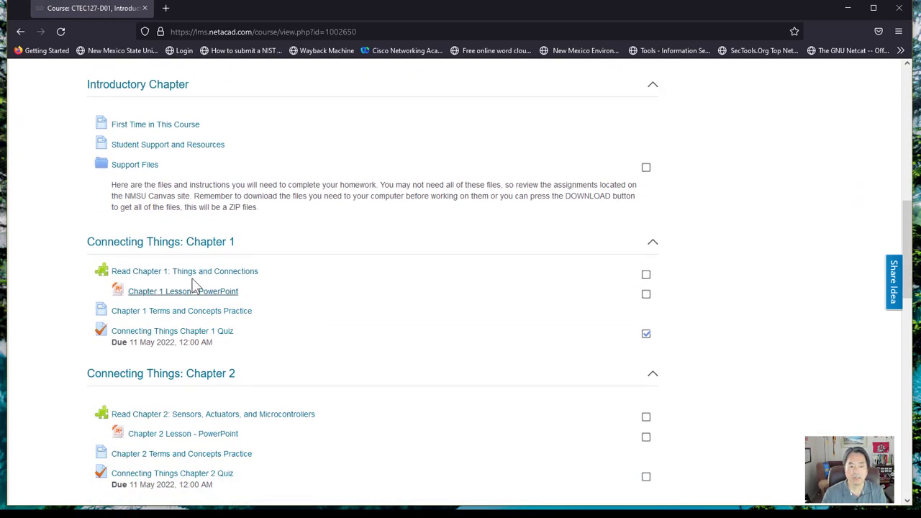
scroll(down, 3)
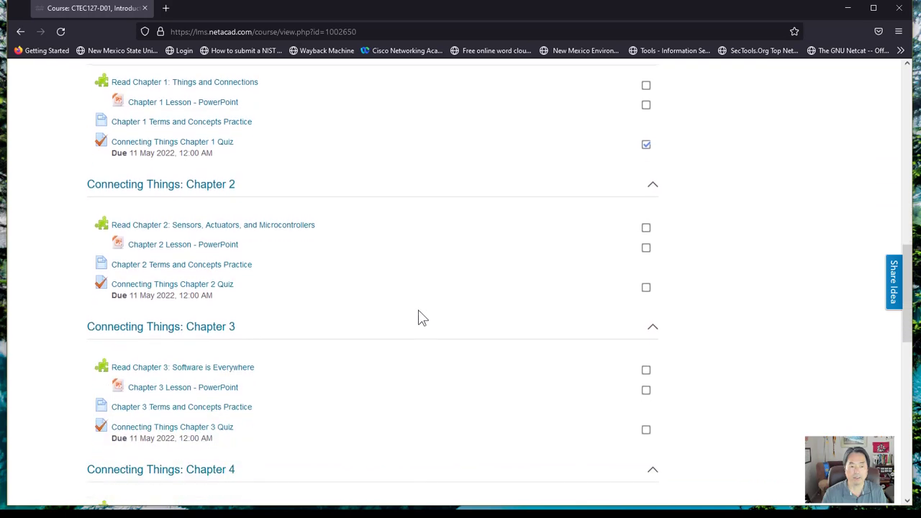
scroll(up, 3)
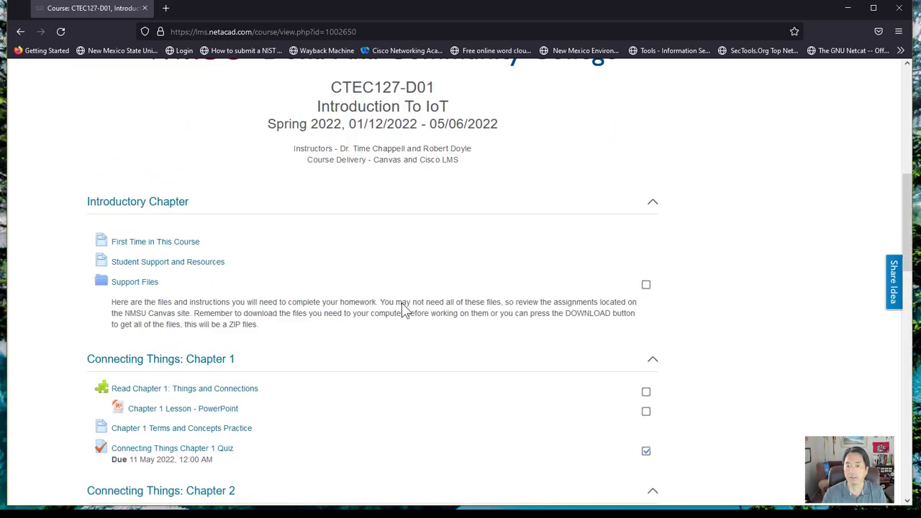
scroll(up, 3)
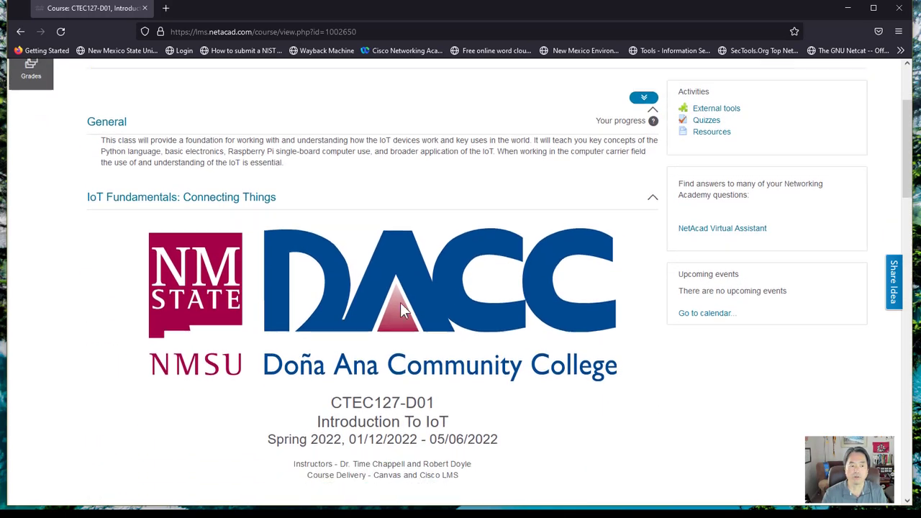
scroll(down, 3)
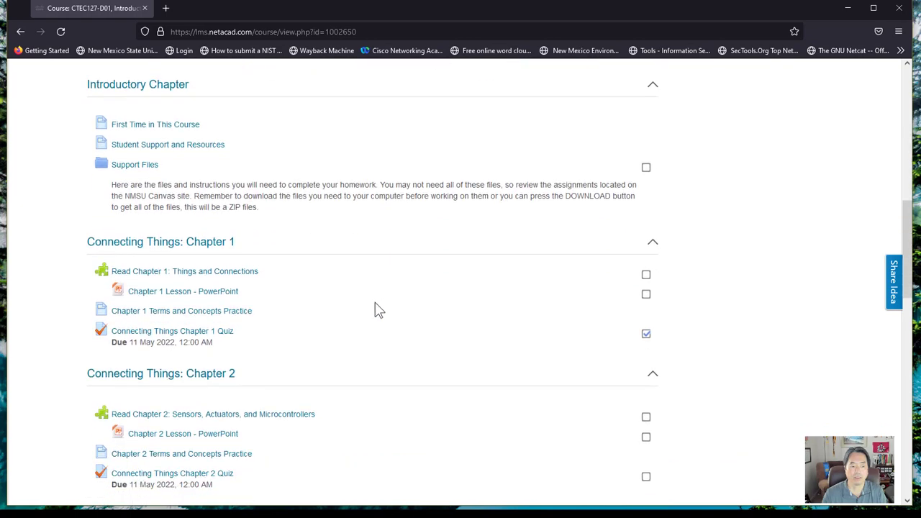
mouse_move(193, 299)
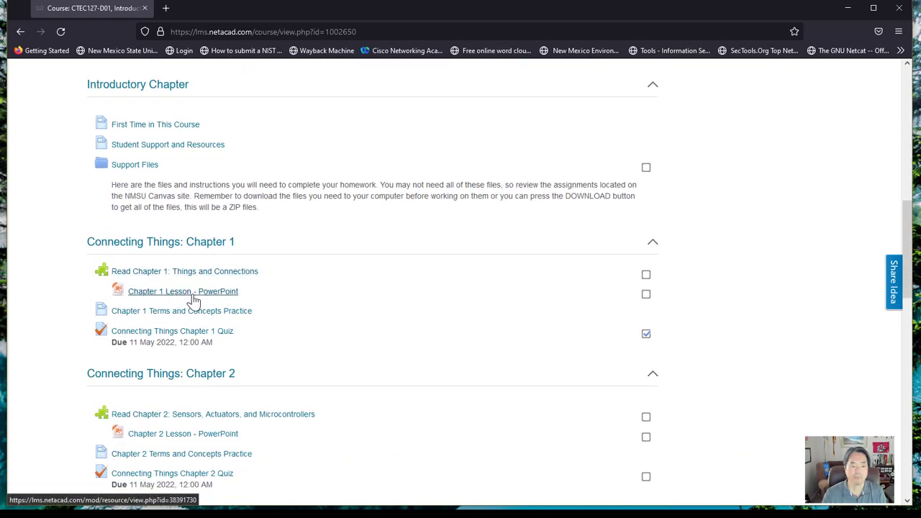
mouse_move(161, 296)
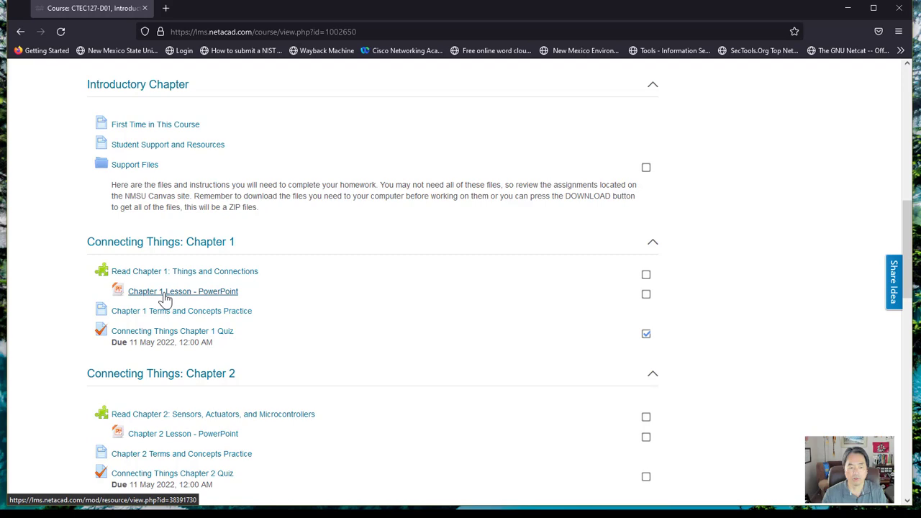
mouse_move(170, 340)
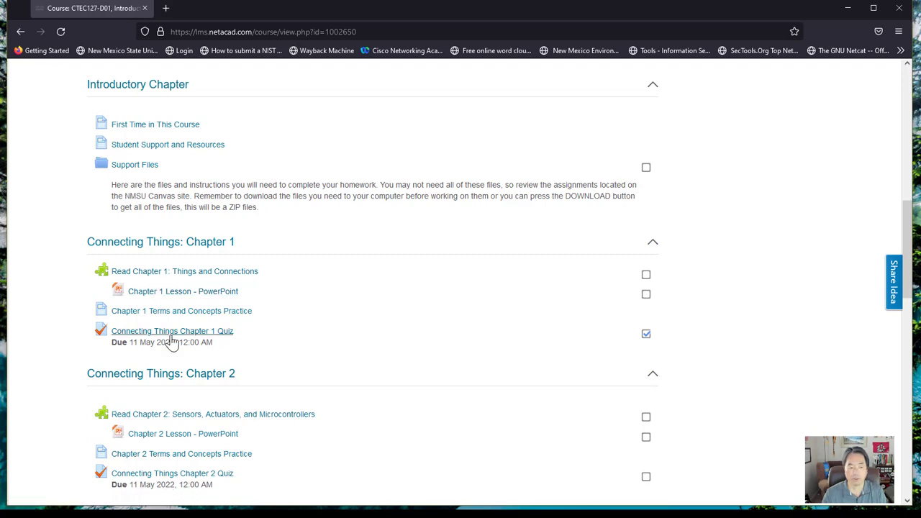
scroll(down, 3)
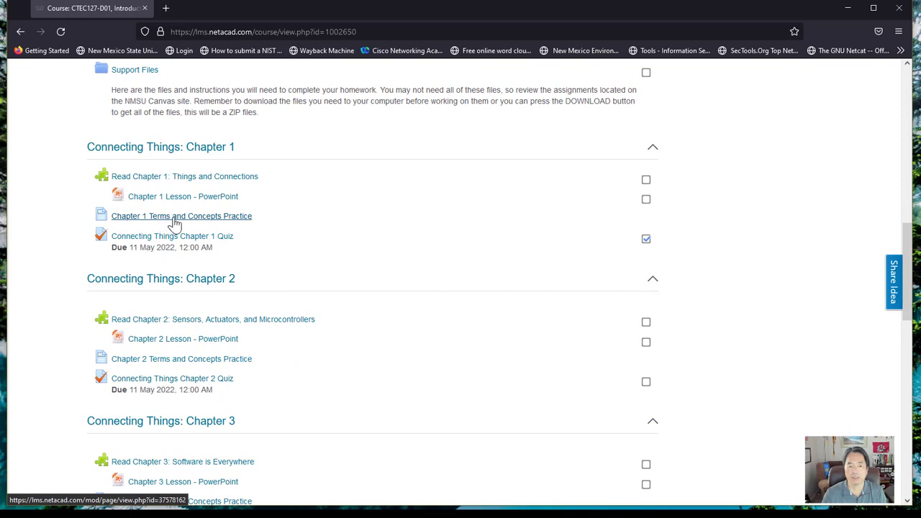
mouse_move(180, 223)
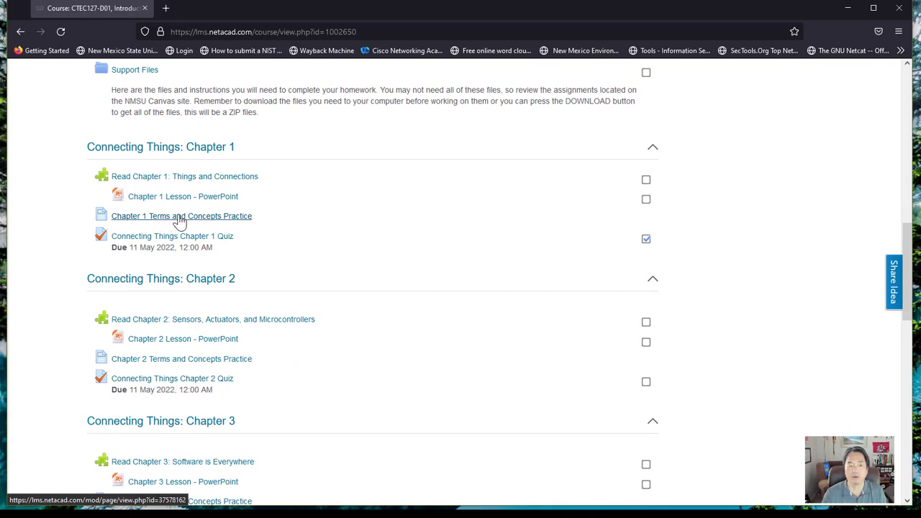
- View the Chapter 1 Terms and Concepts Practice flashcards and browse the Choose a Study Mode options
click(182, 216)
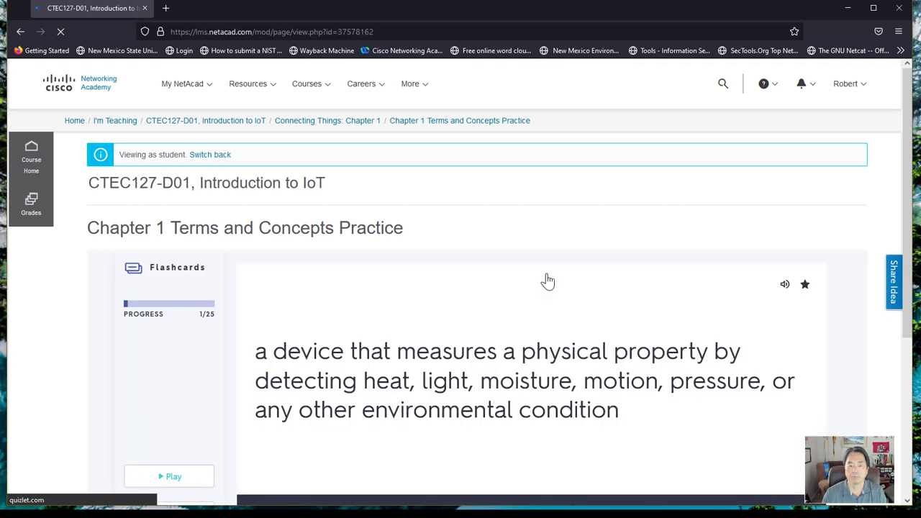
scroll(down, 3)
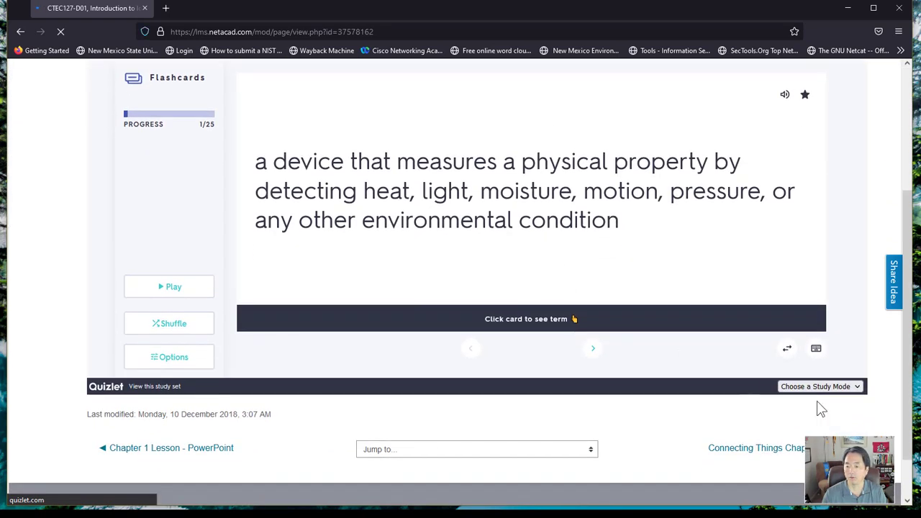
click(820, 385)
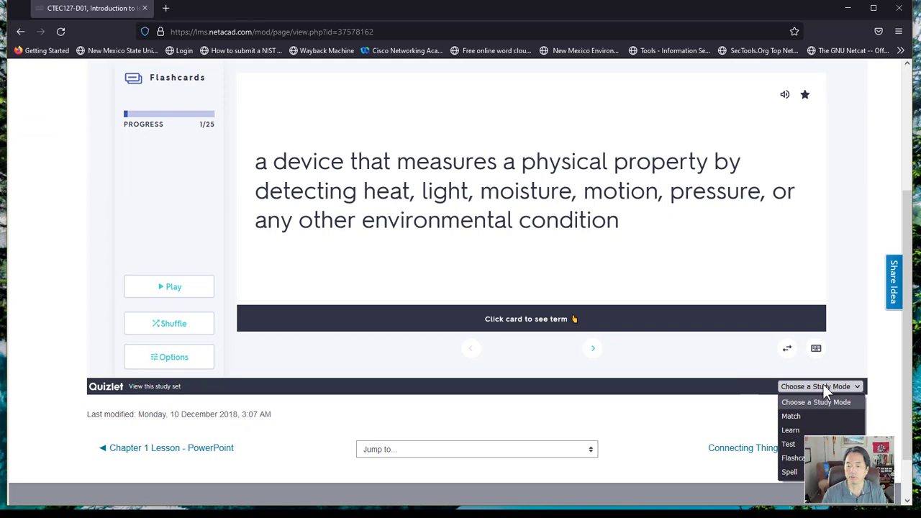
mouse_move(806, 432)
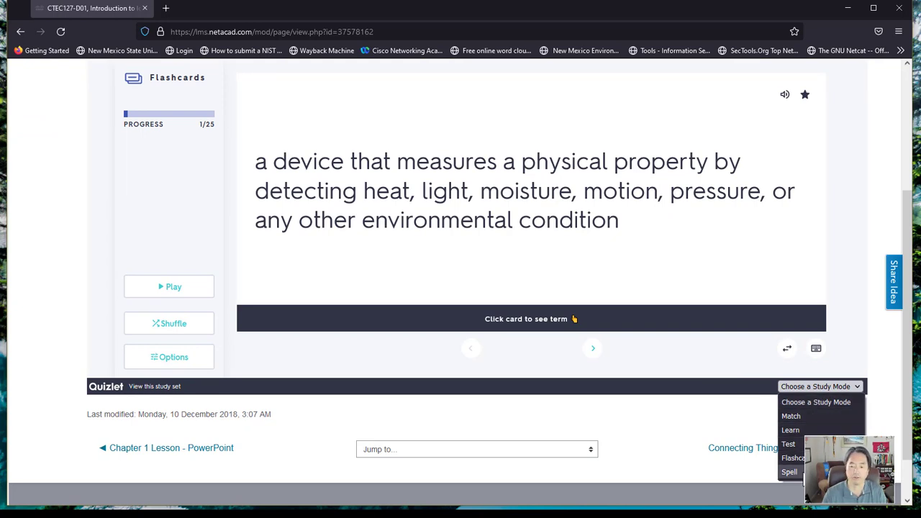
mouse_move(636, 429)
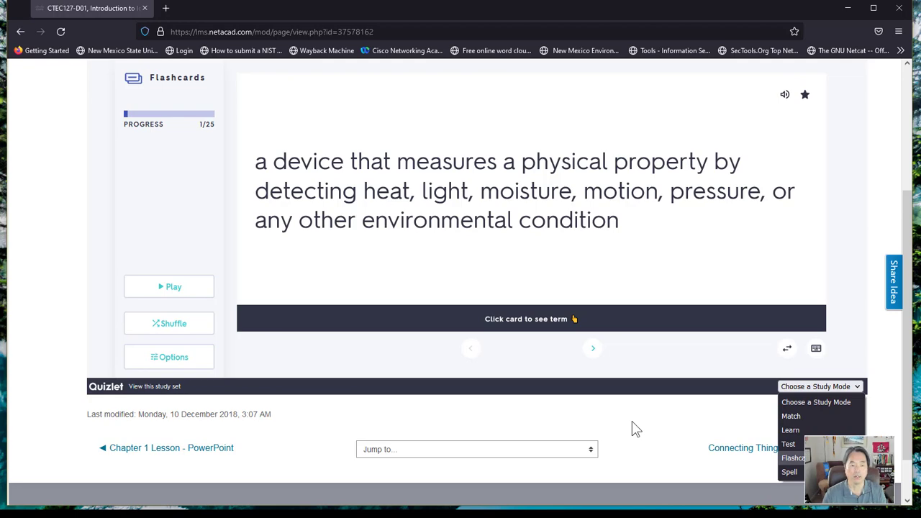
scroll(up, 3)
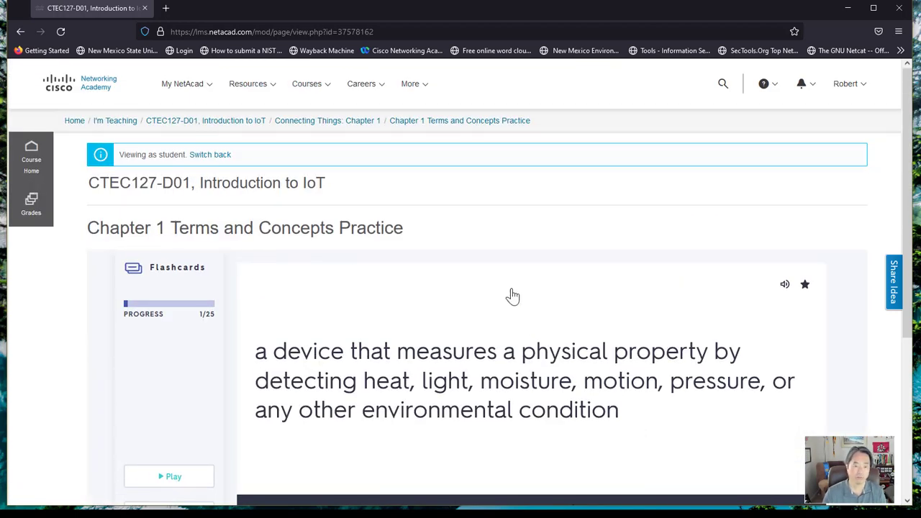
mouse_move(207, 126)
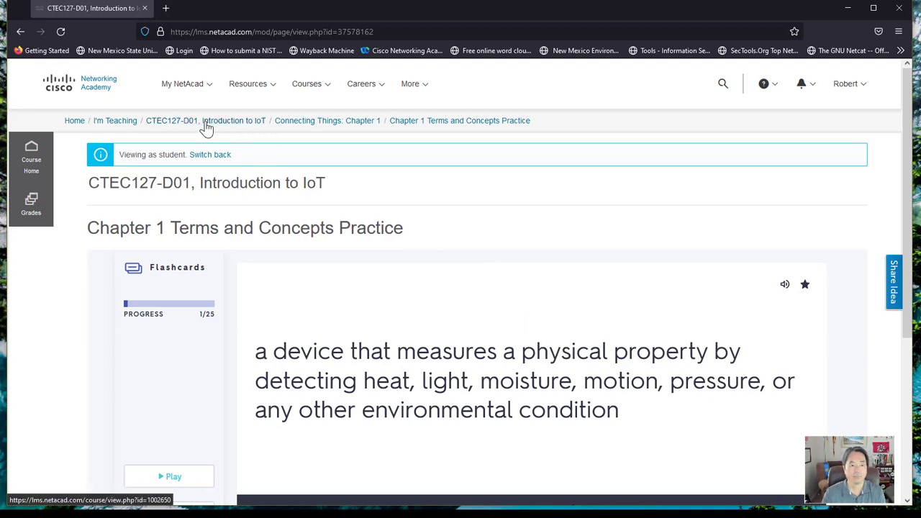
- Return to the Introduction to IoT course page and go into the Support Files folder
click(205, 120)
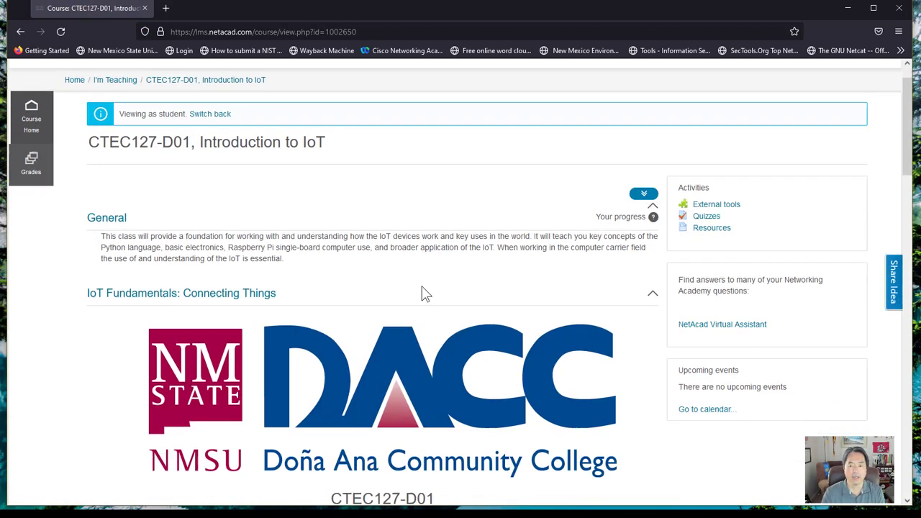
scroll(down, 3)
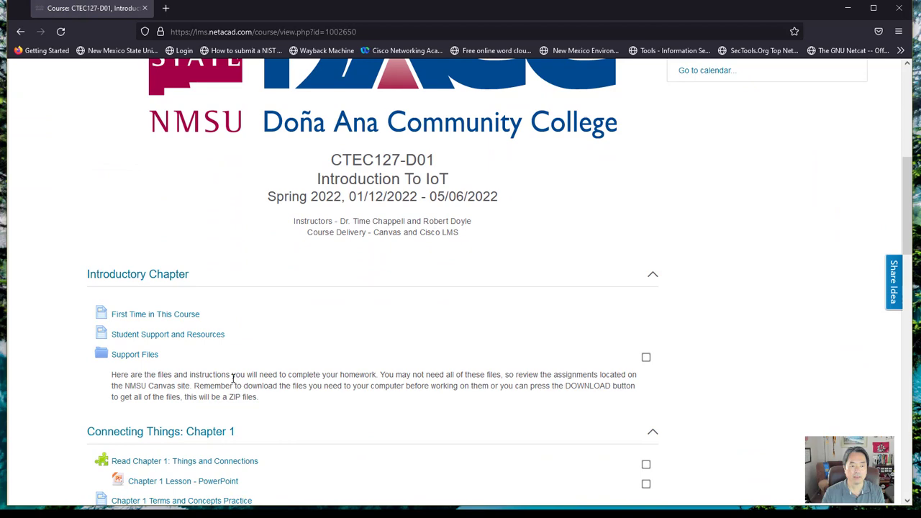
mouse_move(128, 359)
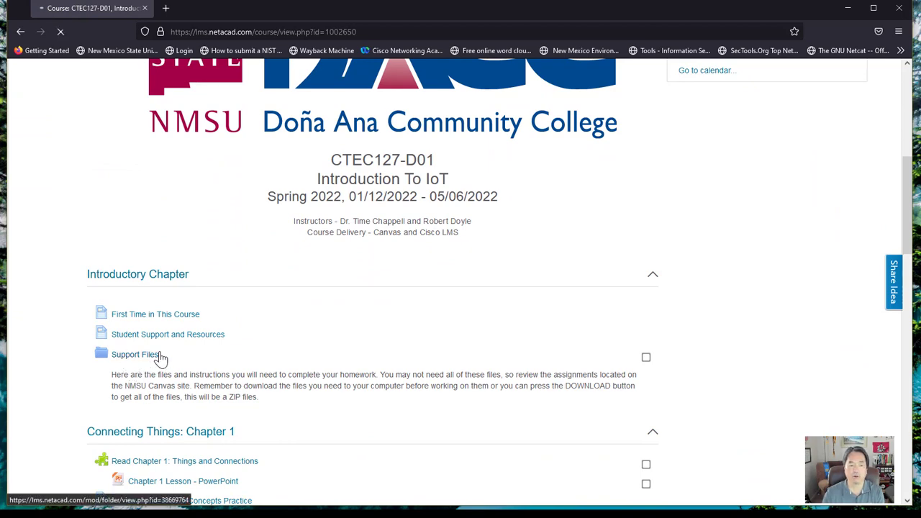
click(134, 354)
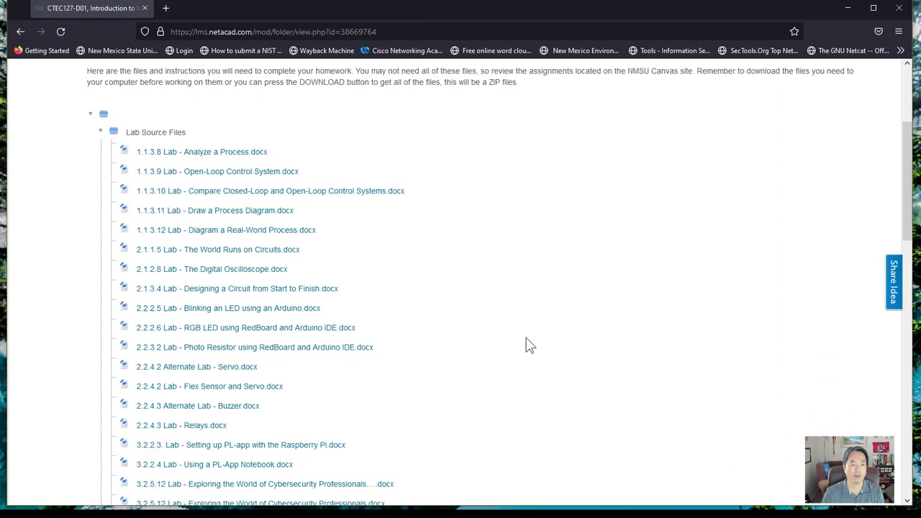
- Scroll through the lab source and Packet Tracer file list on the Support Files page
scroll(down, 3)
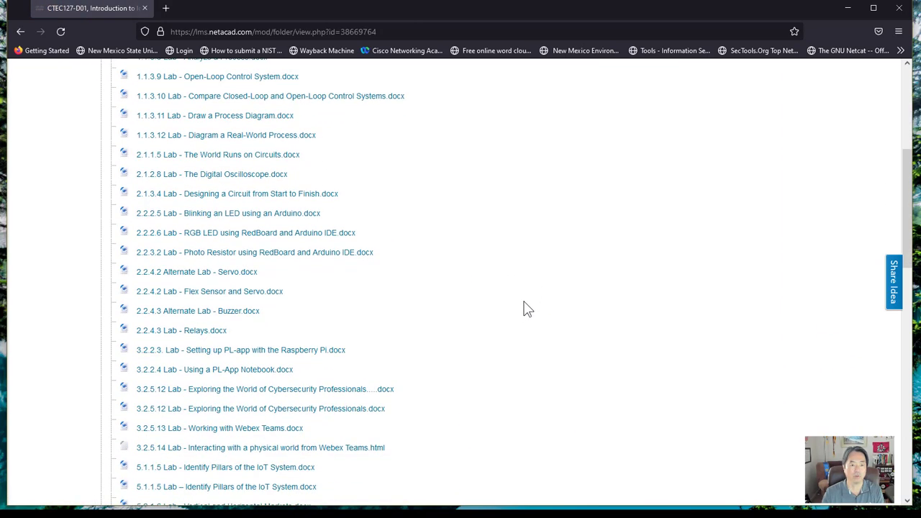
scroll(down, 3)
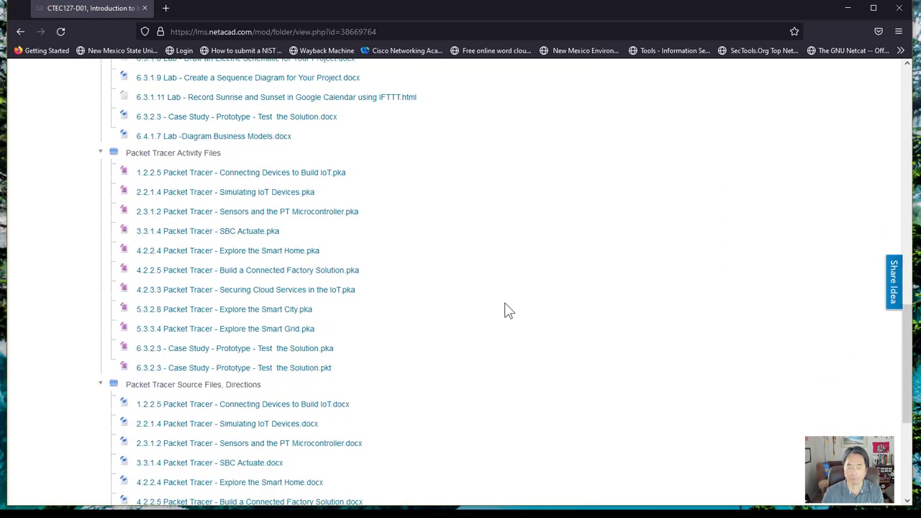
scroll(down, 3)
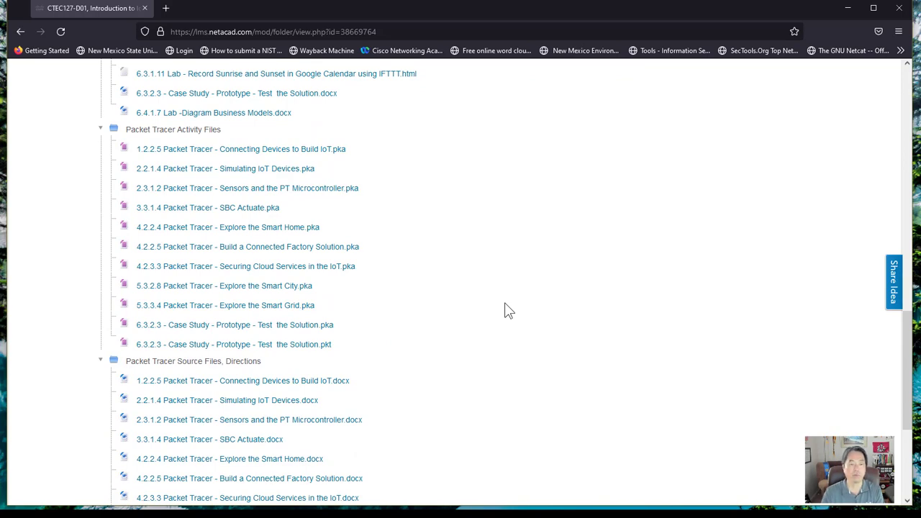
scroll(down, 3)
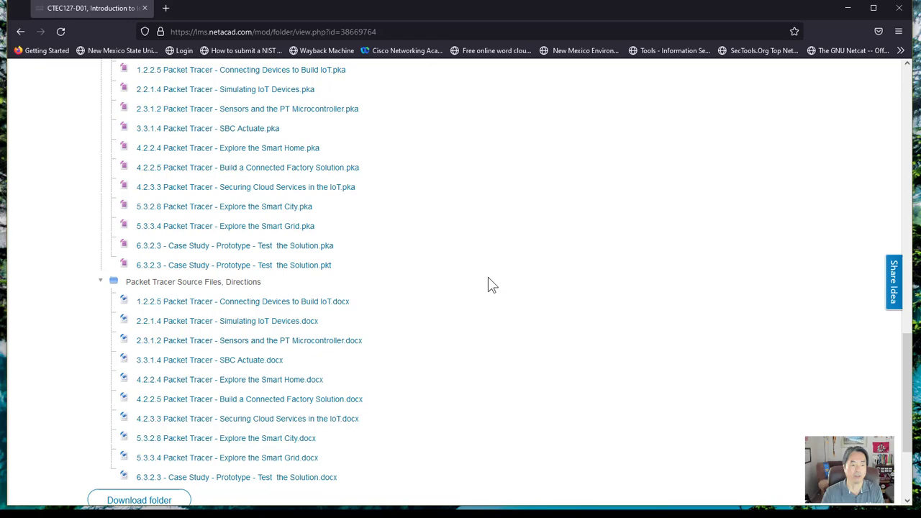
scroll(down, 3)
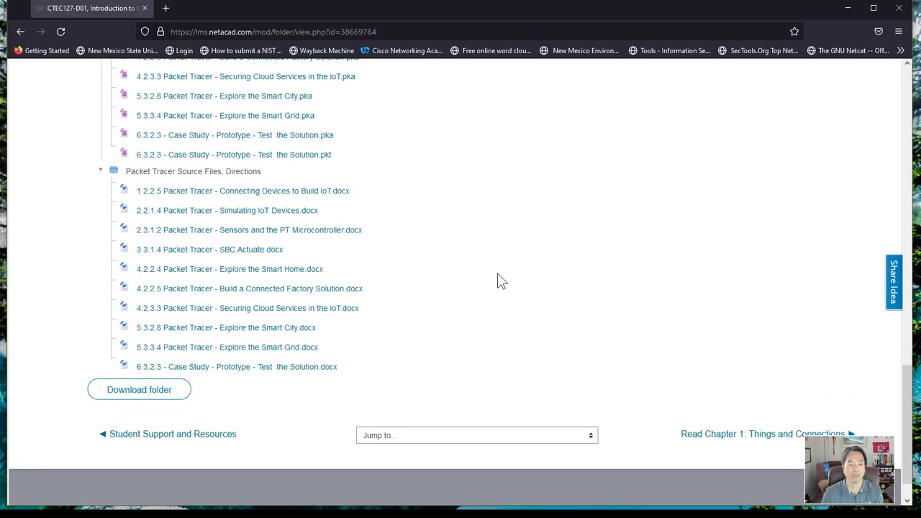
mouse_move(386, 244)
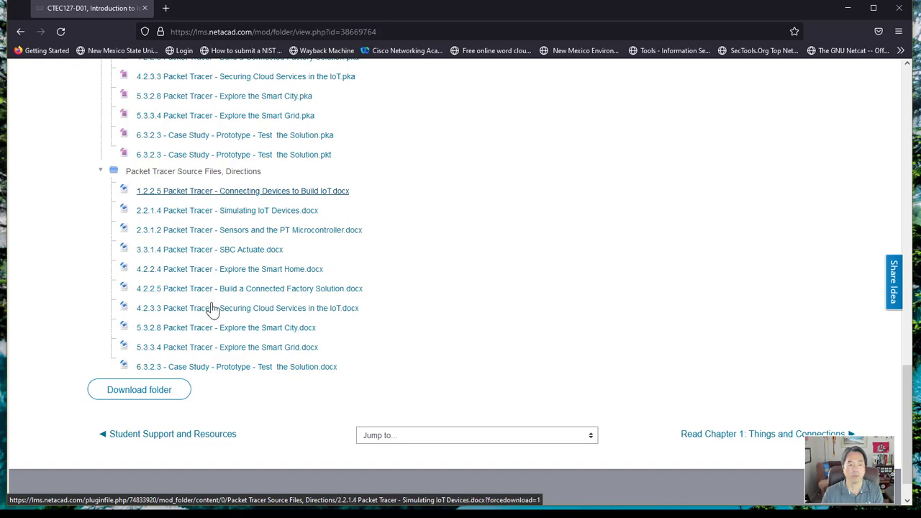
mouse_move(550, 346)
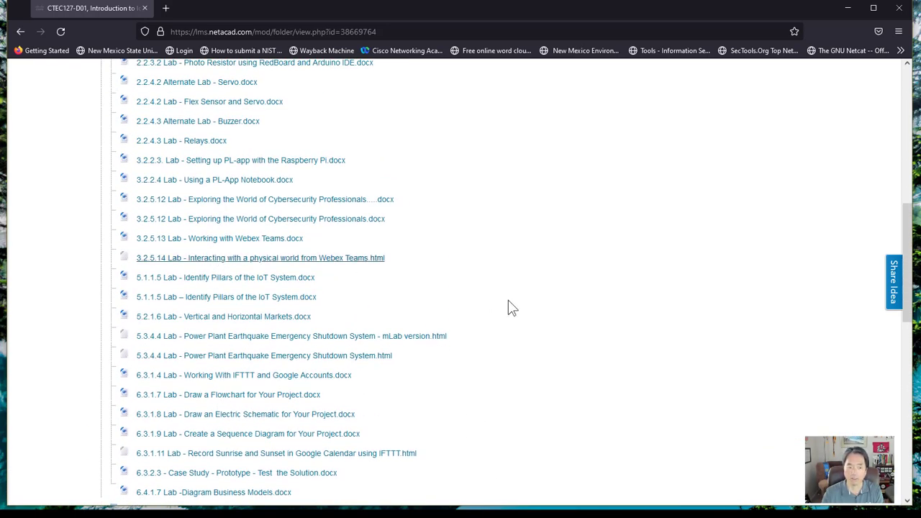
scroll(up, 3)
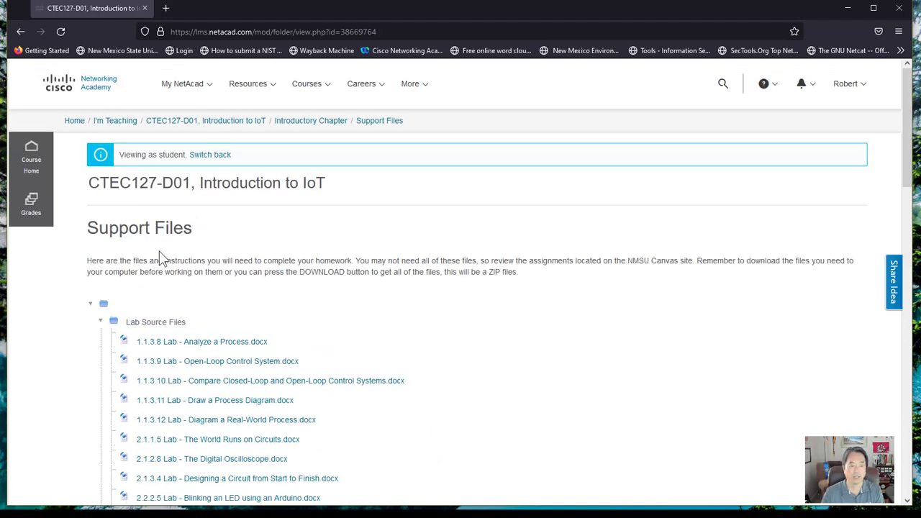
- Launch the Connecting Things viewer from the course banner, starting at Chapter 1 Things and Connections
click(207, 121)
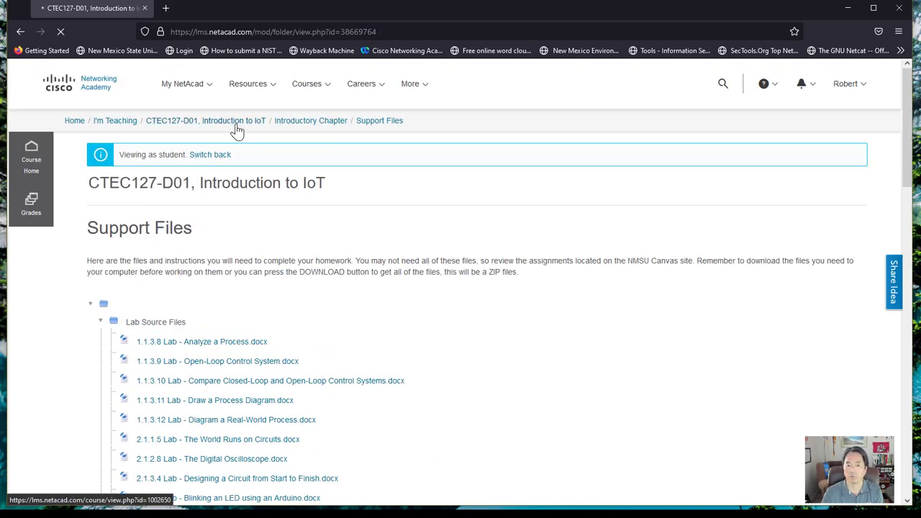
click(205, 121)
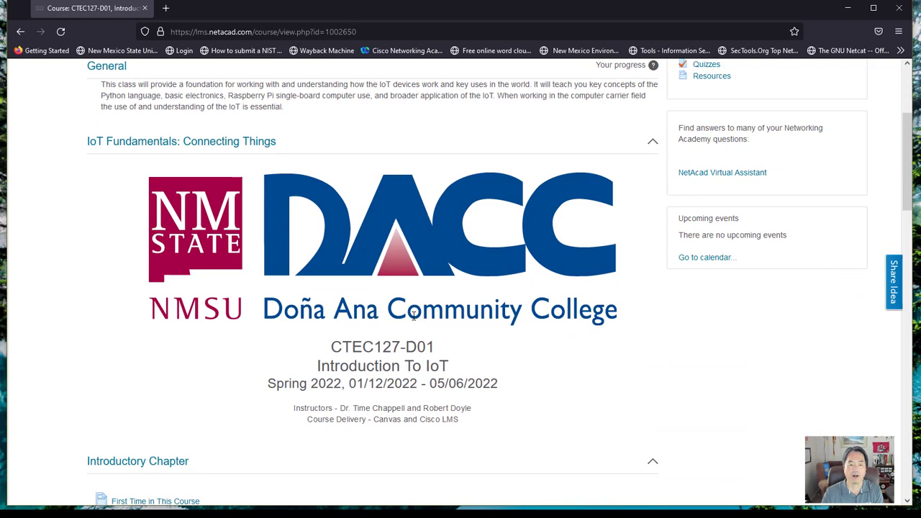
scroll(down, 3)
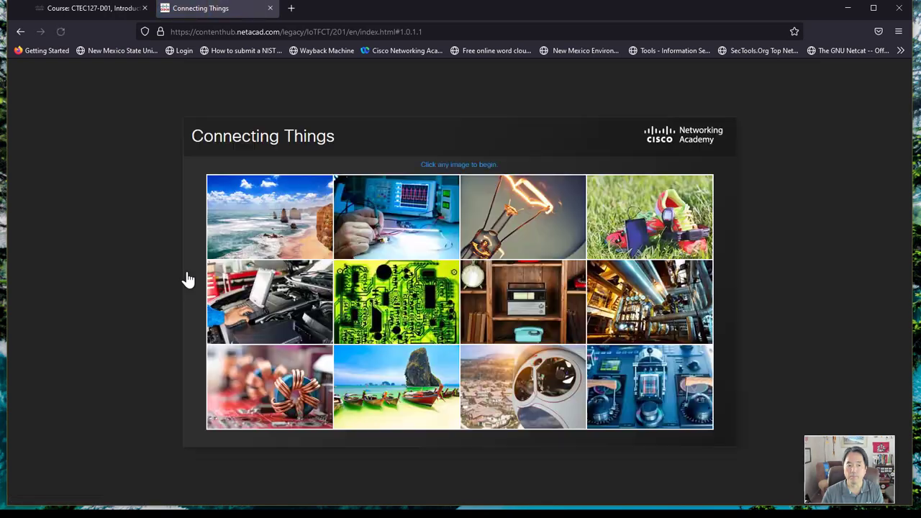
mouse_move(406, 223)
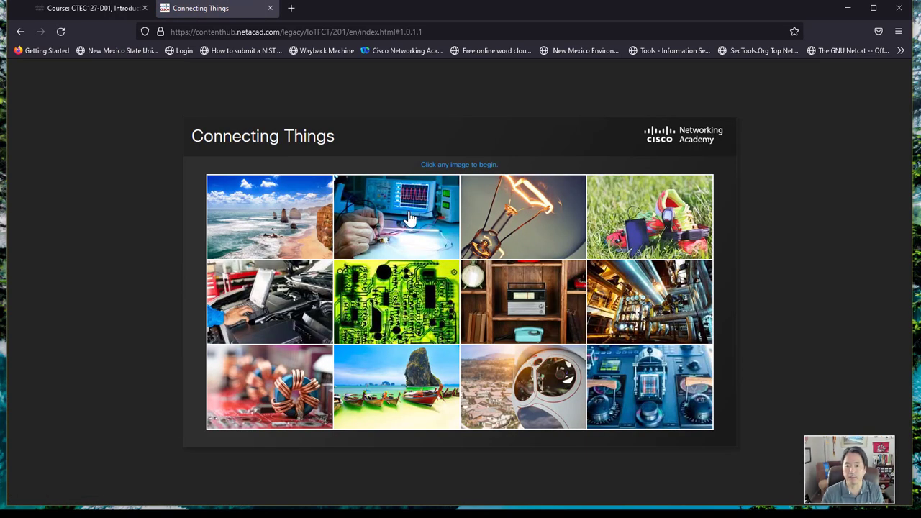
click(409, 216)
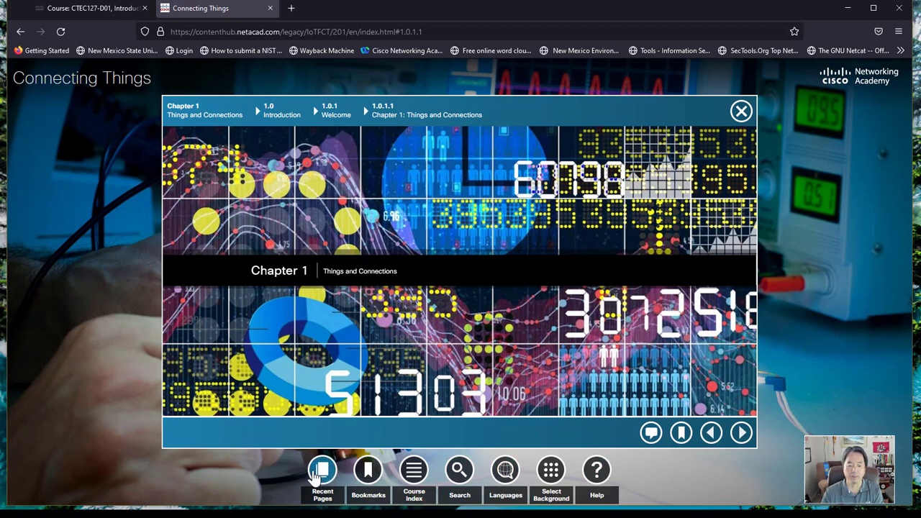
click(322, 469)
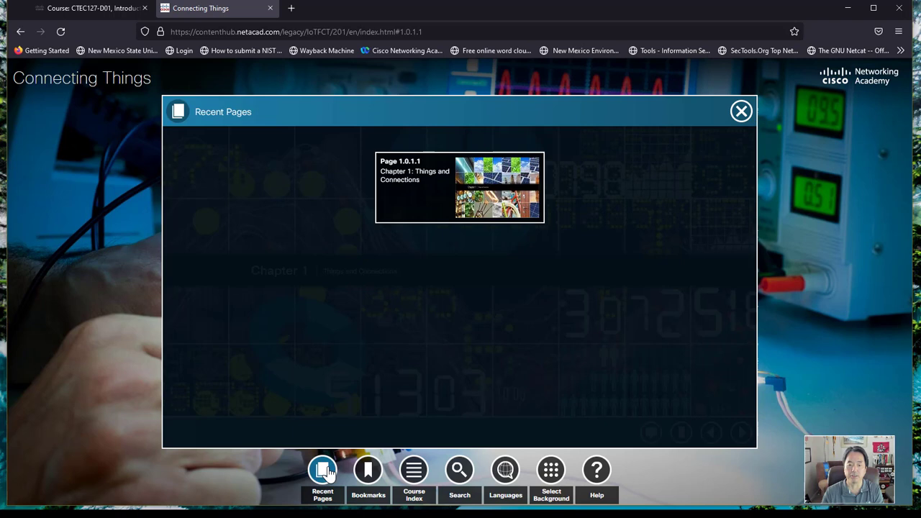
mouse_move(510, 270)
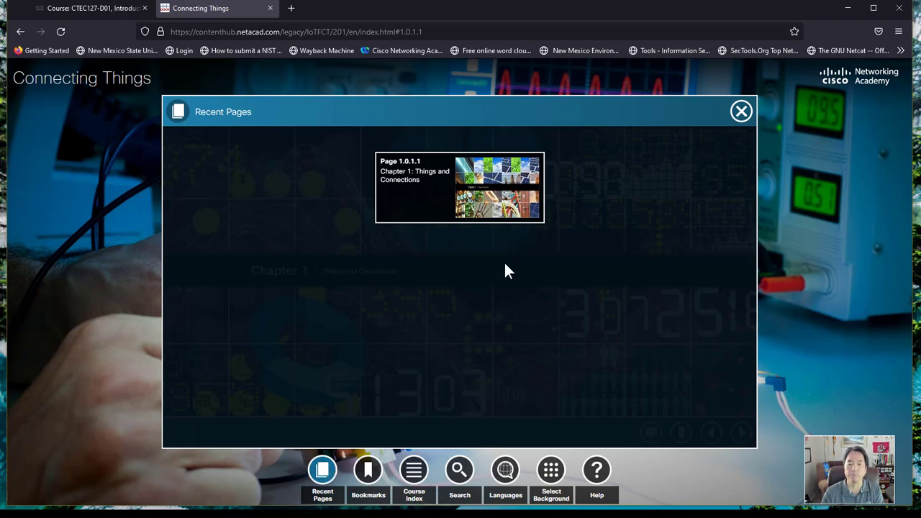
mouse_move(719, 155)
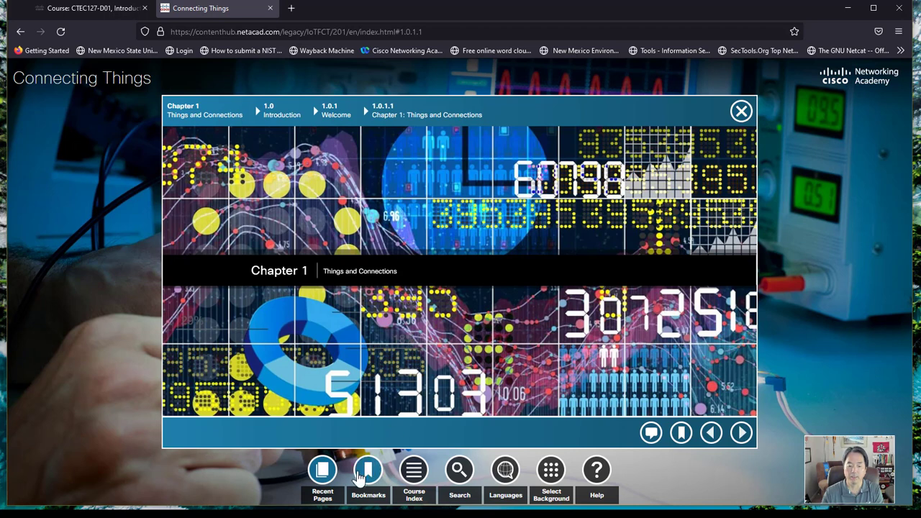
click(368, 472)
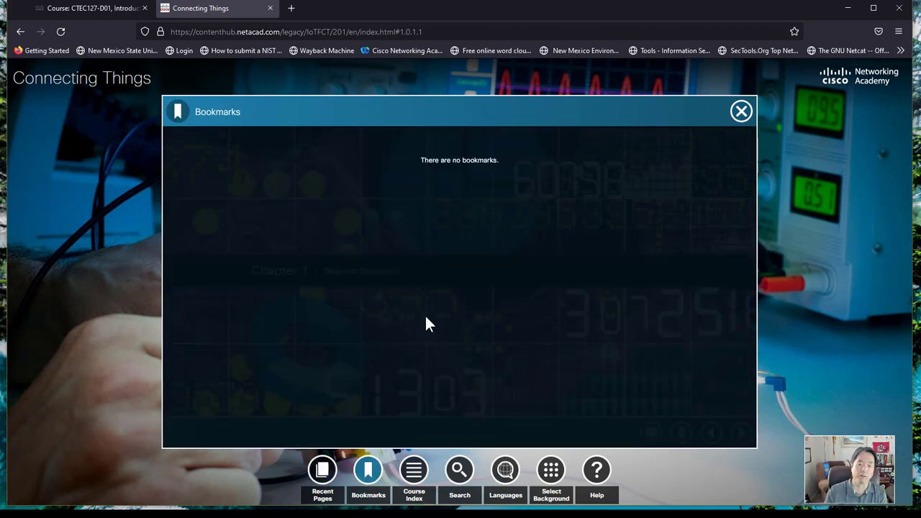
mouse_move(133, 264)
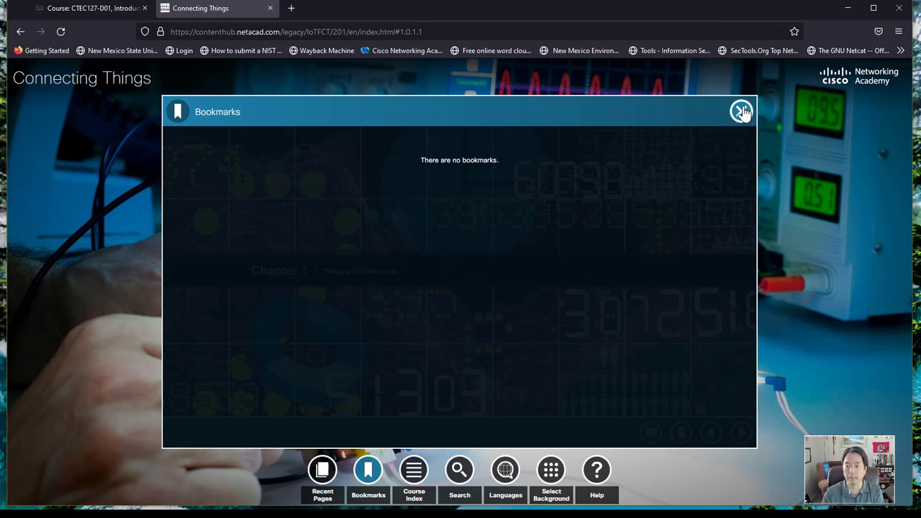
mouse_move(741, 112)
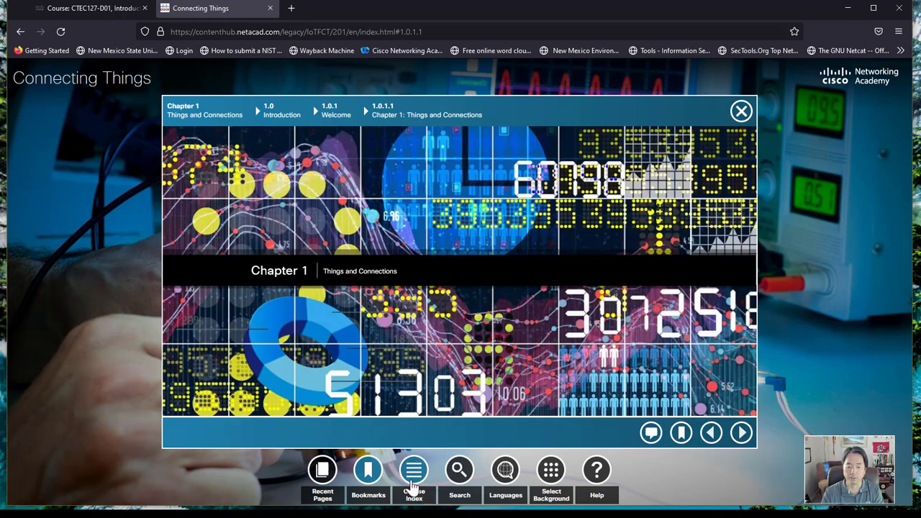
click(413, 472)
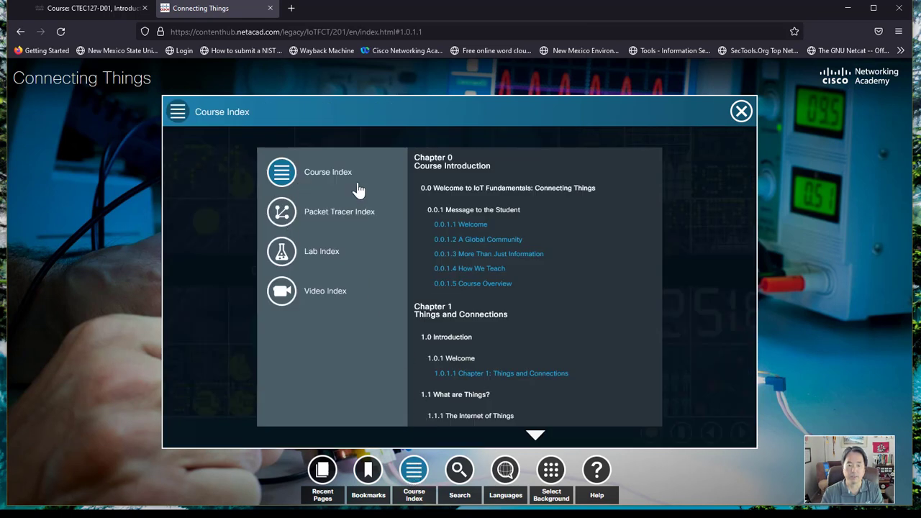
scroll(down, 3)
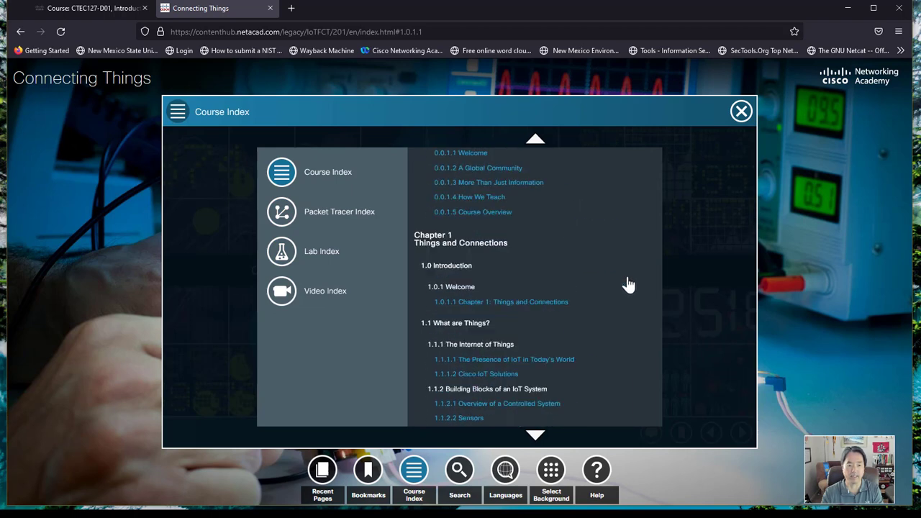
scroll(down, 3)
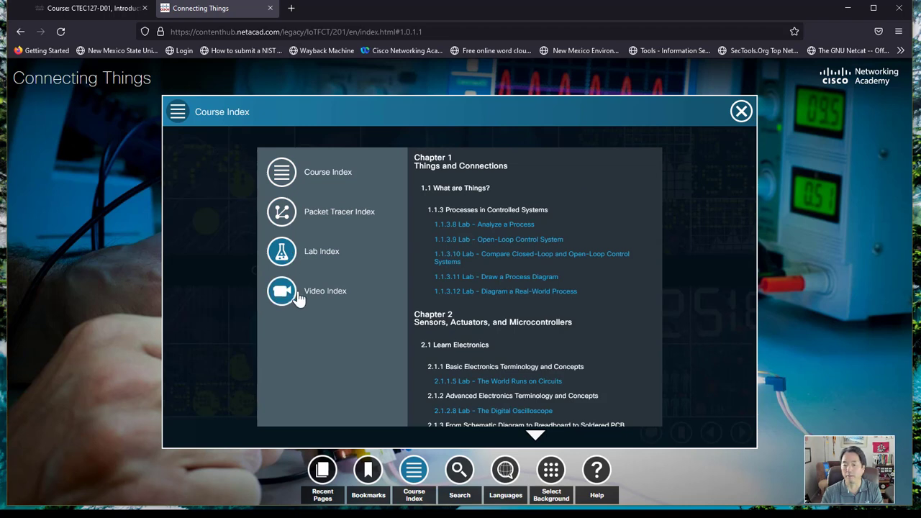
click(741, 111)
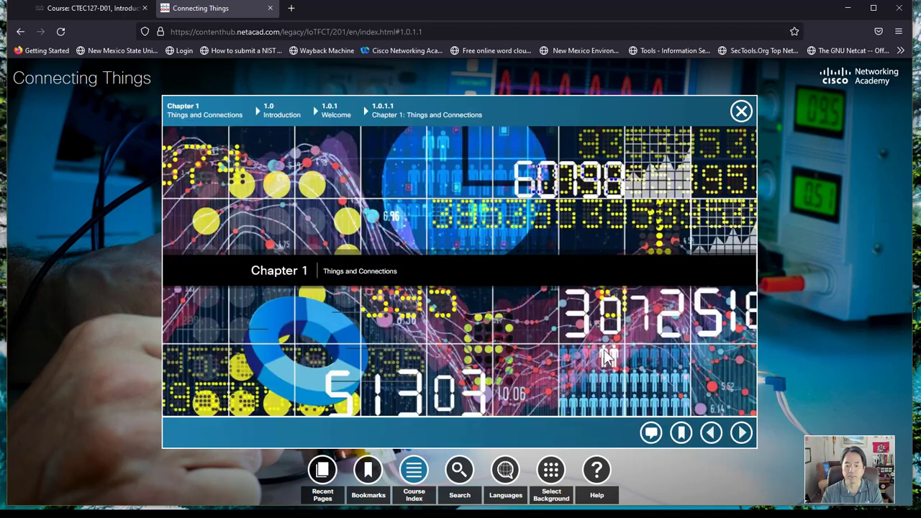
click(459, 469)
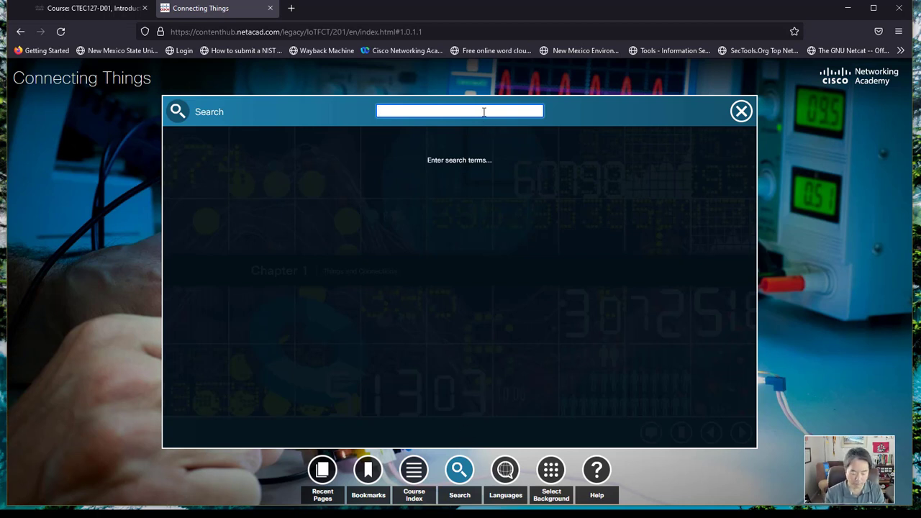
text(network)
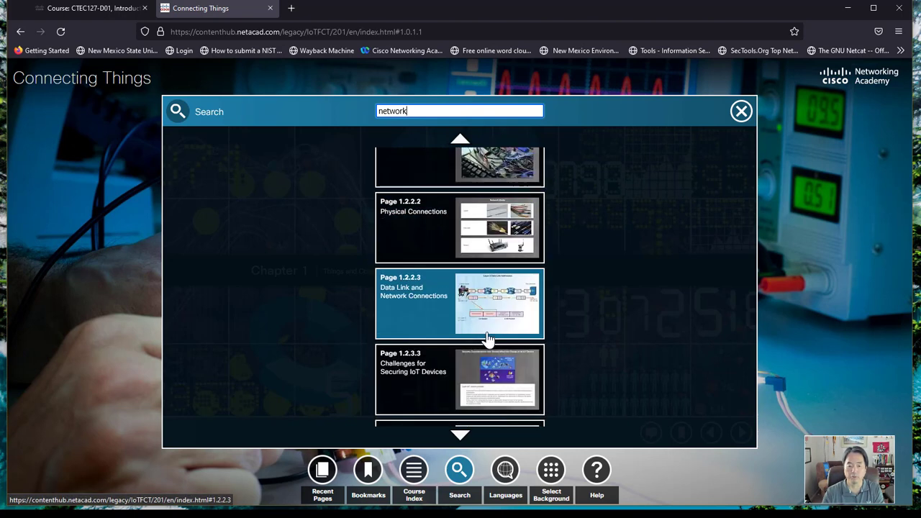
scroll(down, 3)
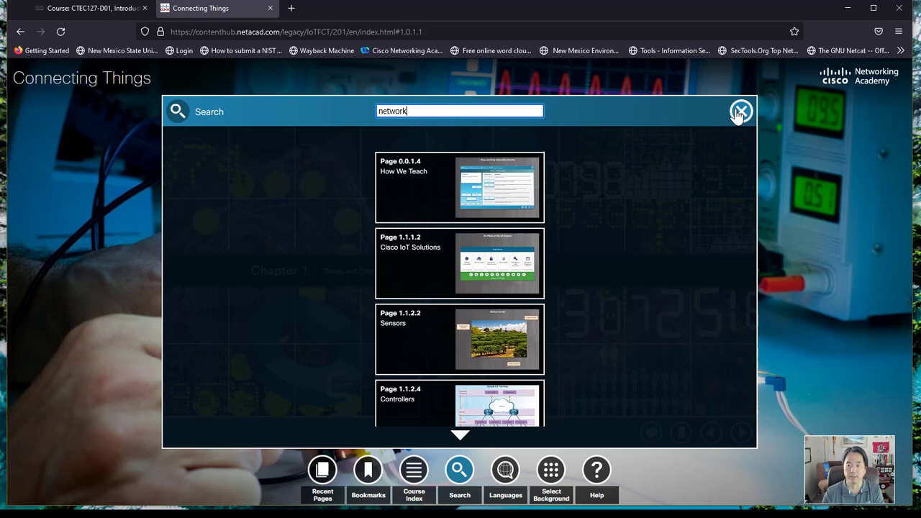
mouse_move(751, 115)
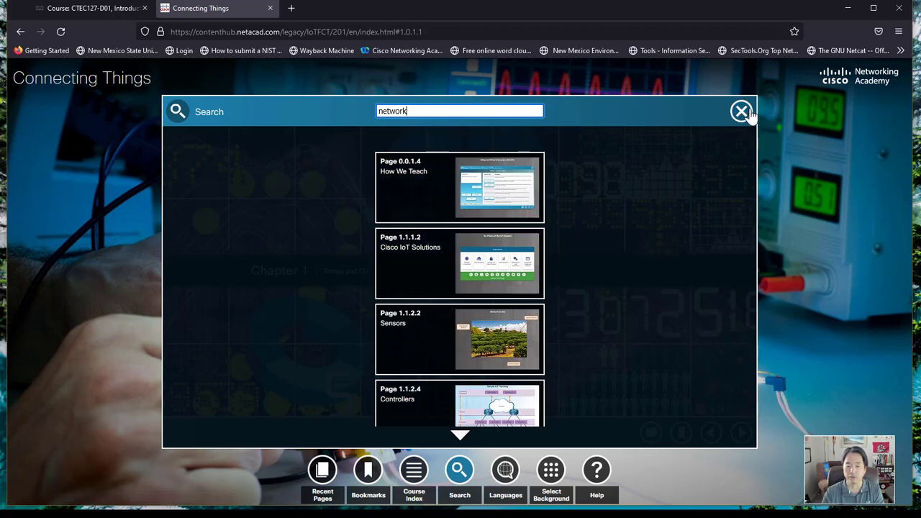
click(741, 111)
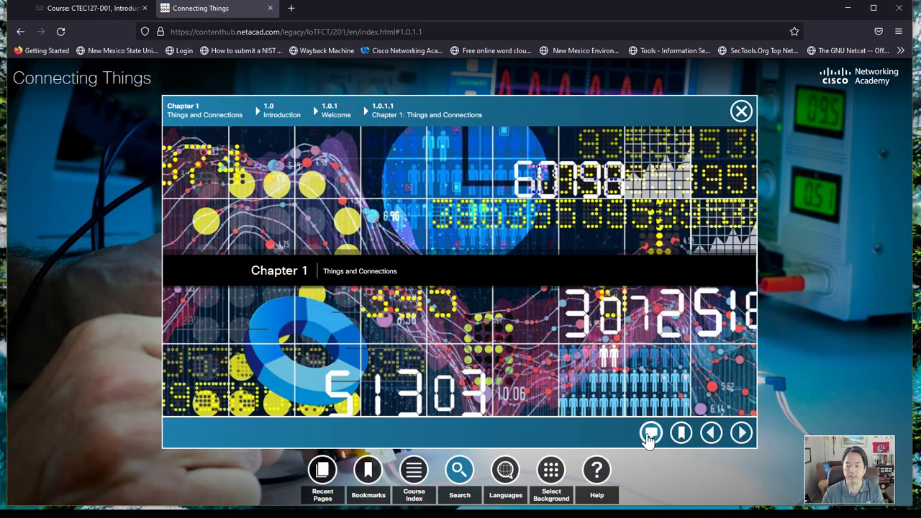
mouse_move(654, 440)
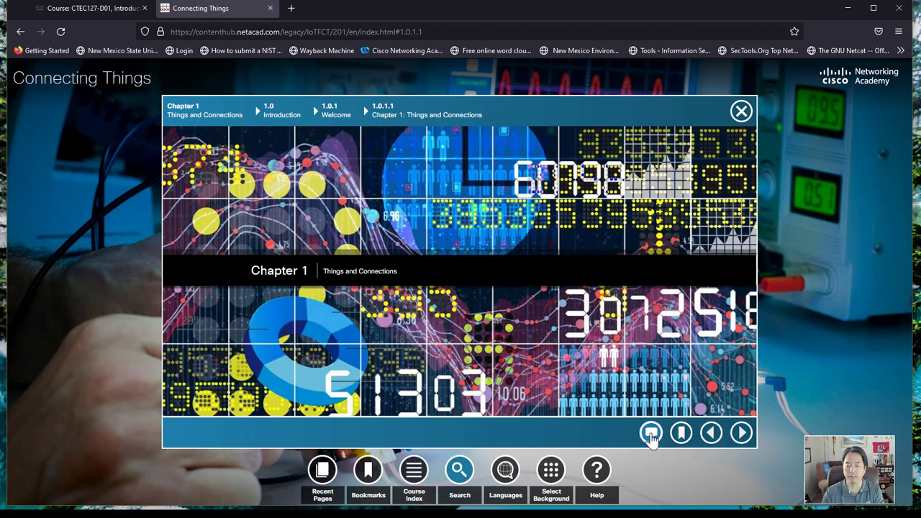
- Advance through The Presence of IoT, Cisco IoT Solutions and on to the Overview of a Controlled System page
click(650, 431)
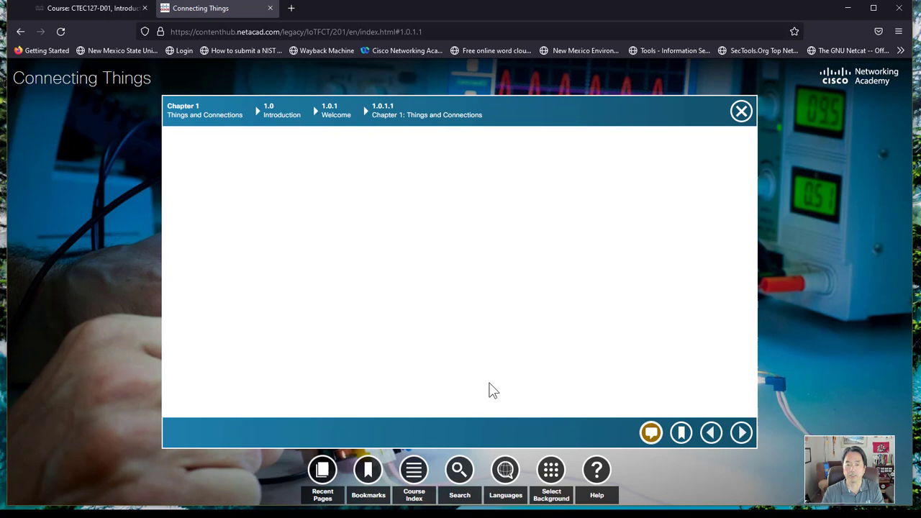
mouse_move(650, 432)
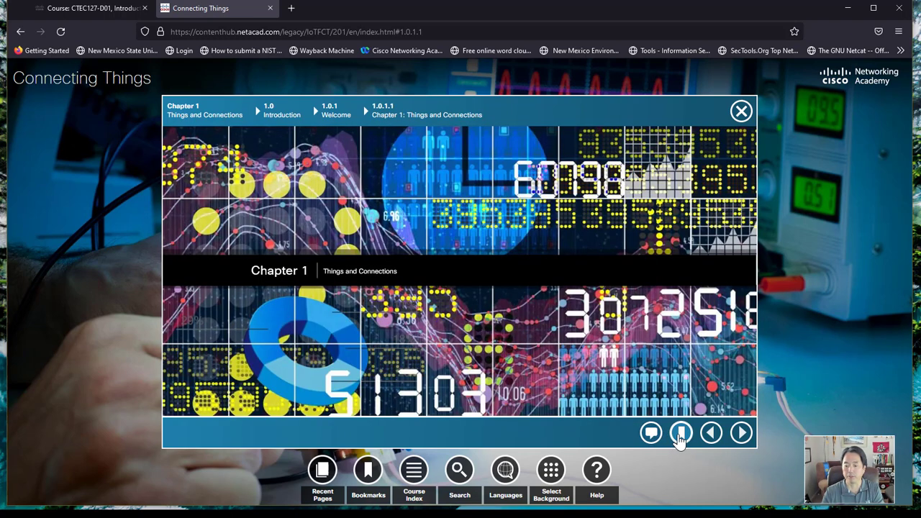
mouse_move(682, 432)
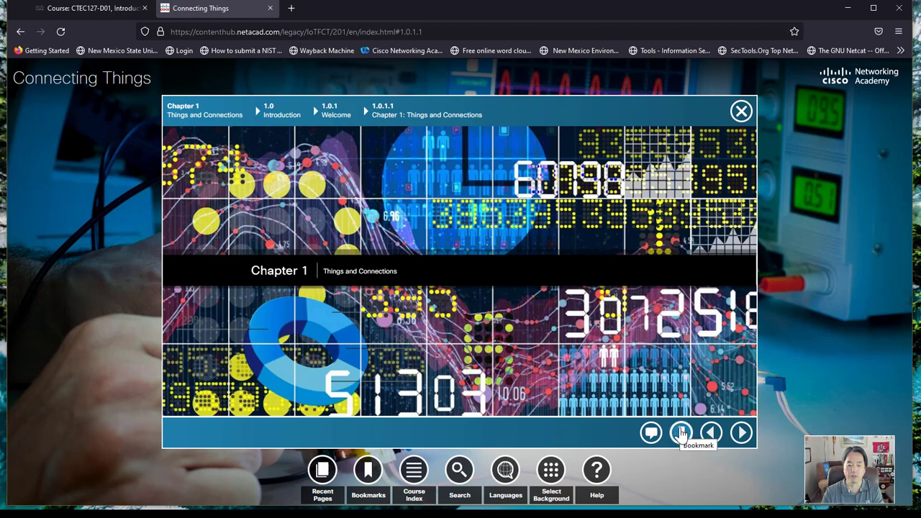
mouse_move(742, 432)
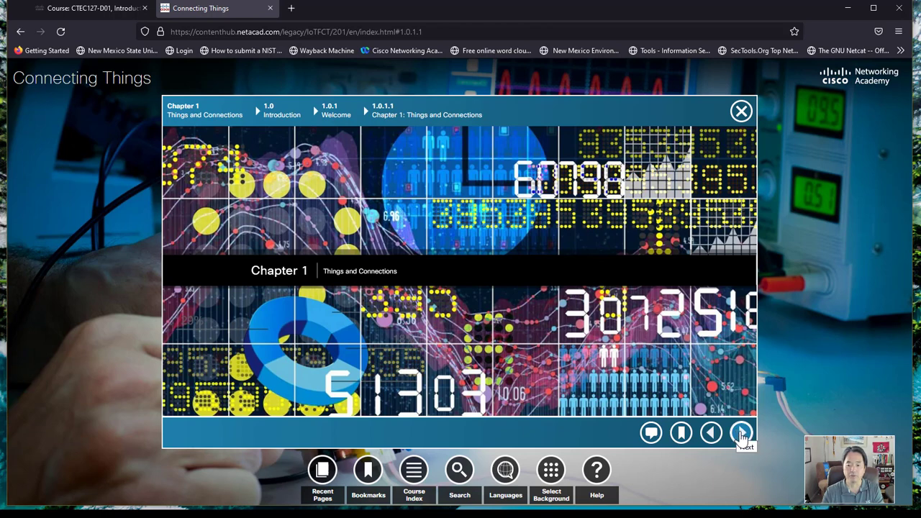
click(741, 432)
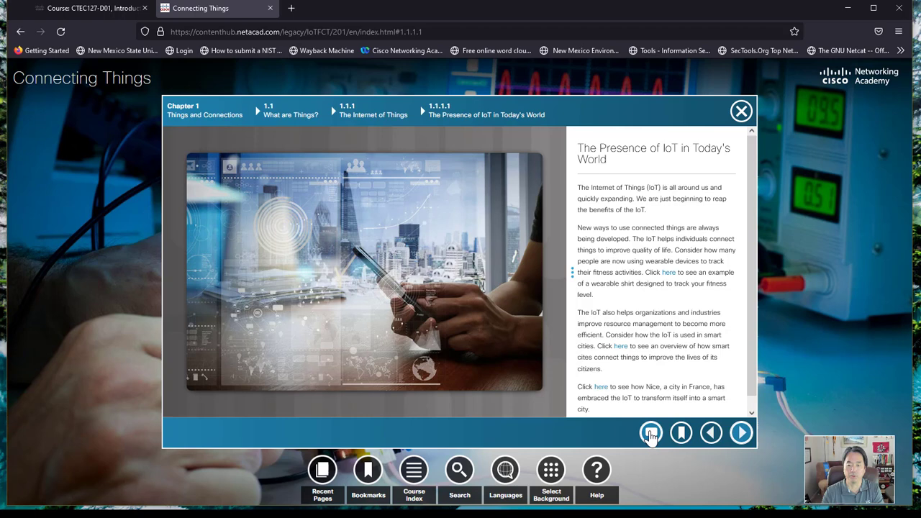
click(651, 432)
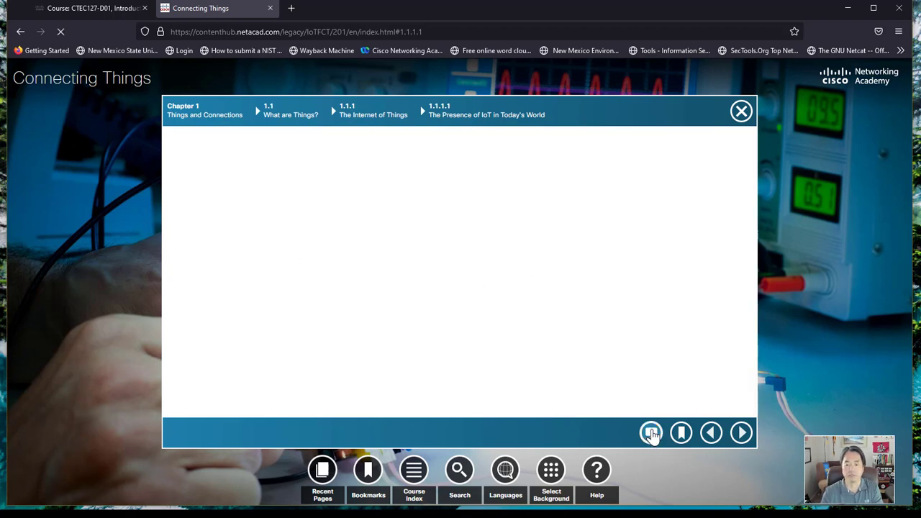
click(741, 431)
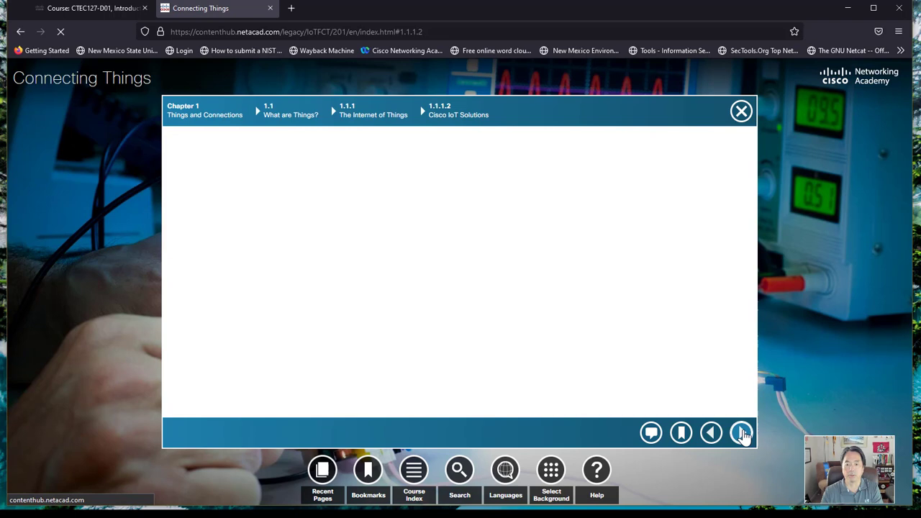
click(743, 431)
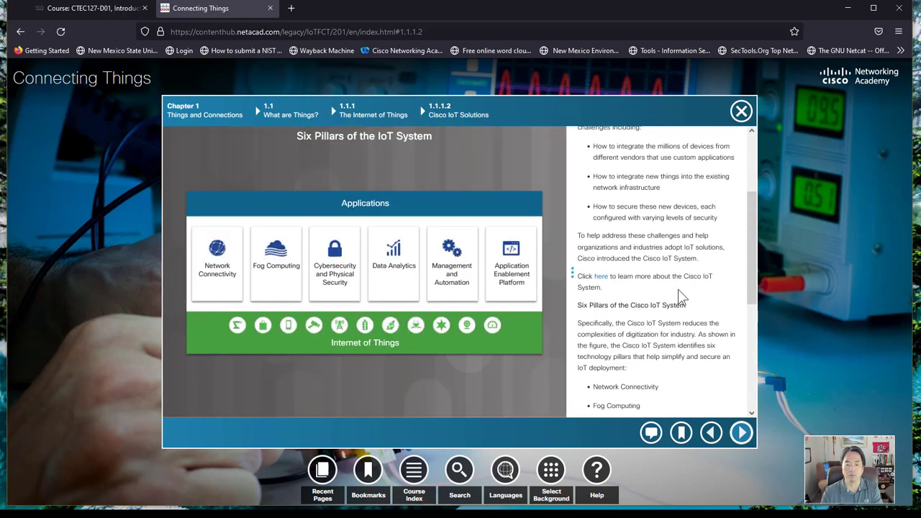
click(741, 432)
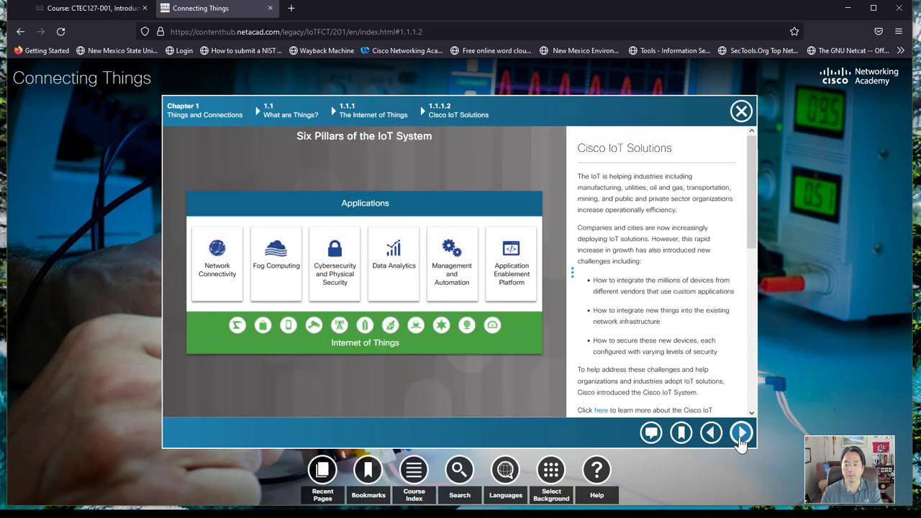
click(741, 432)
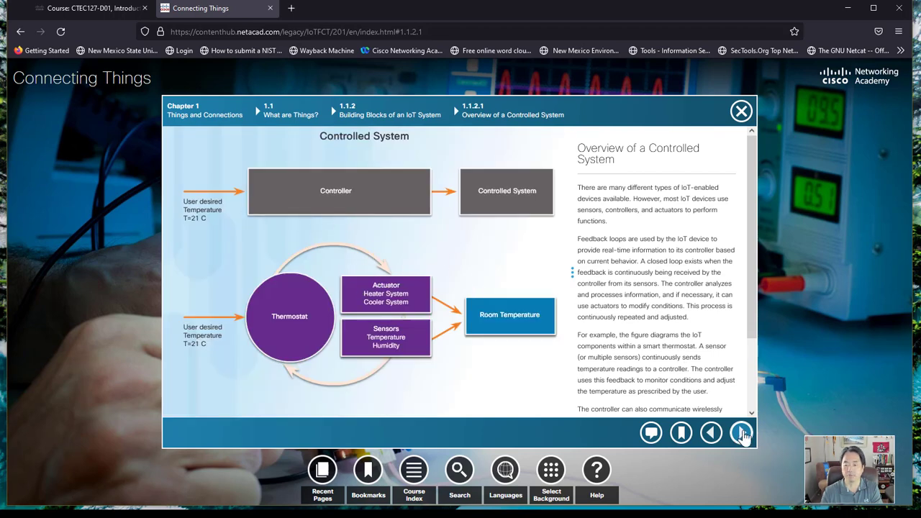
- View the three Sensors figures, then continue past Controllers and IoT Process Flow to the Analyzing Connected Things activity
click(742, 433)
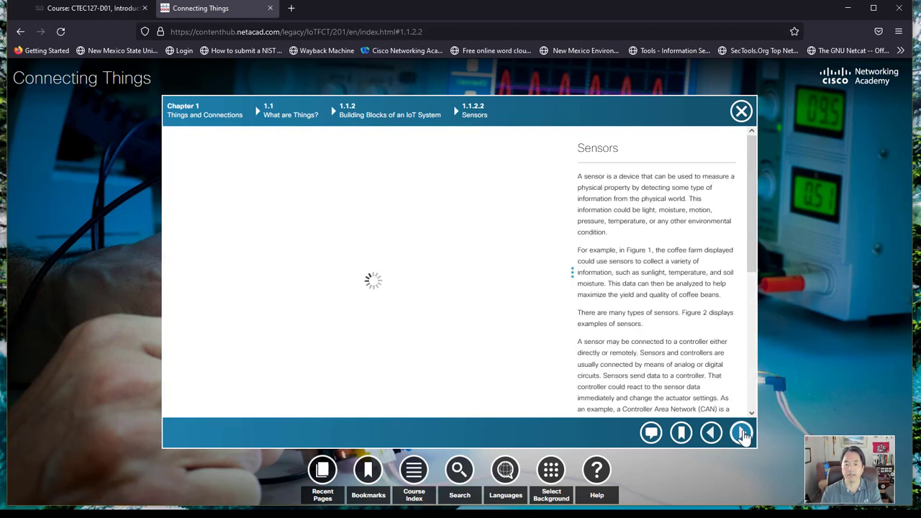
click(741, 432)
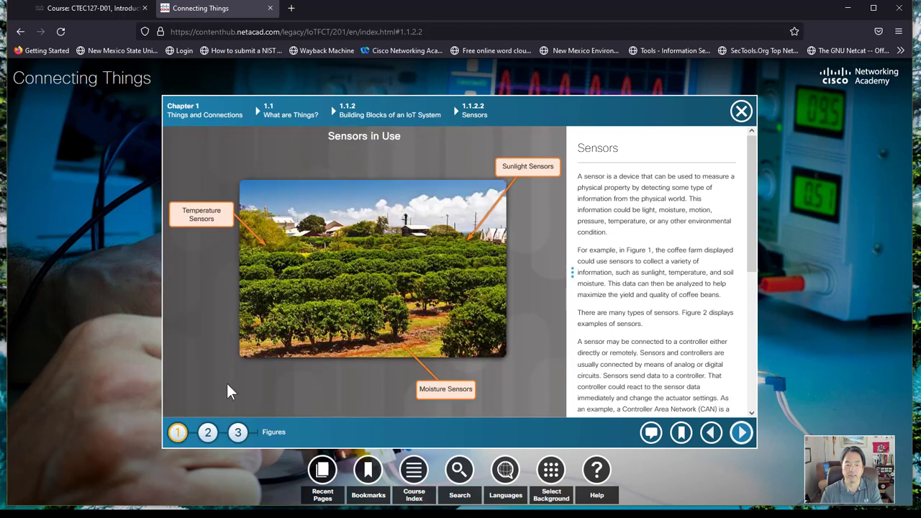
mouse_move(207, 432)
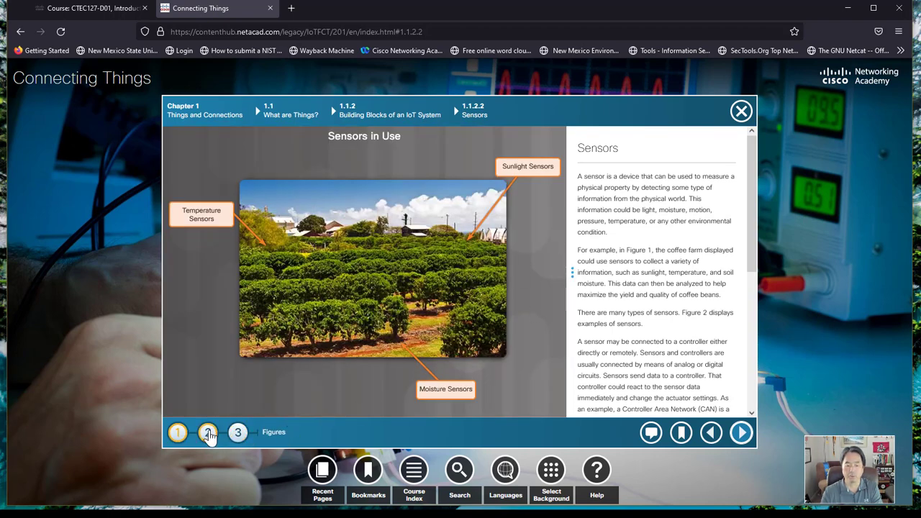
click(207, 432)
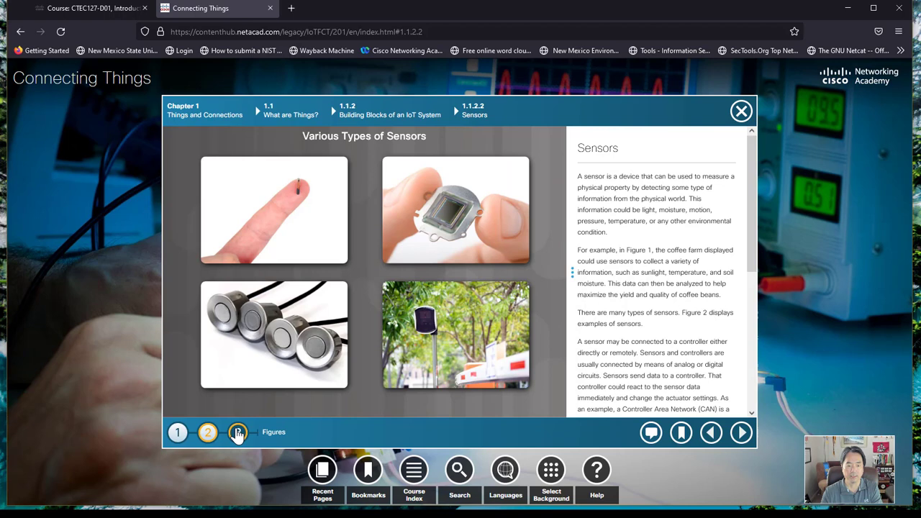
click(741, 432)
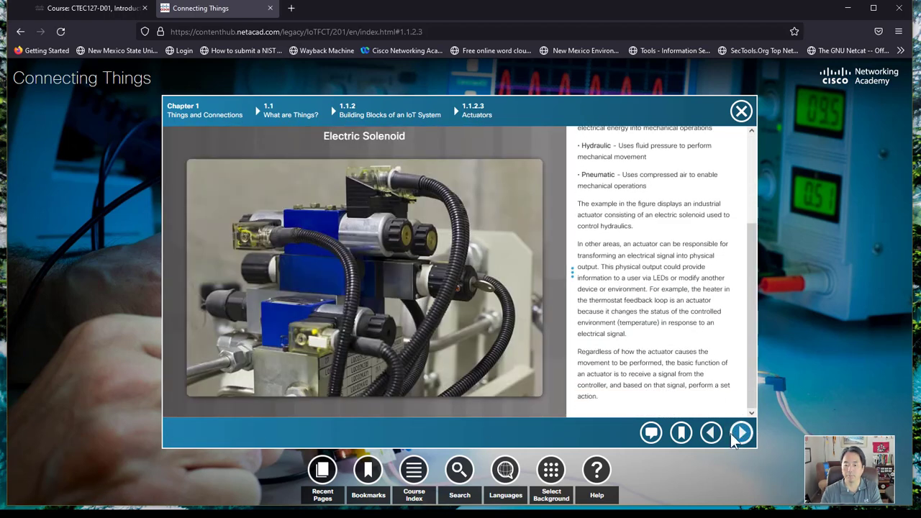
click(743, 432)
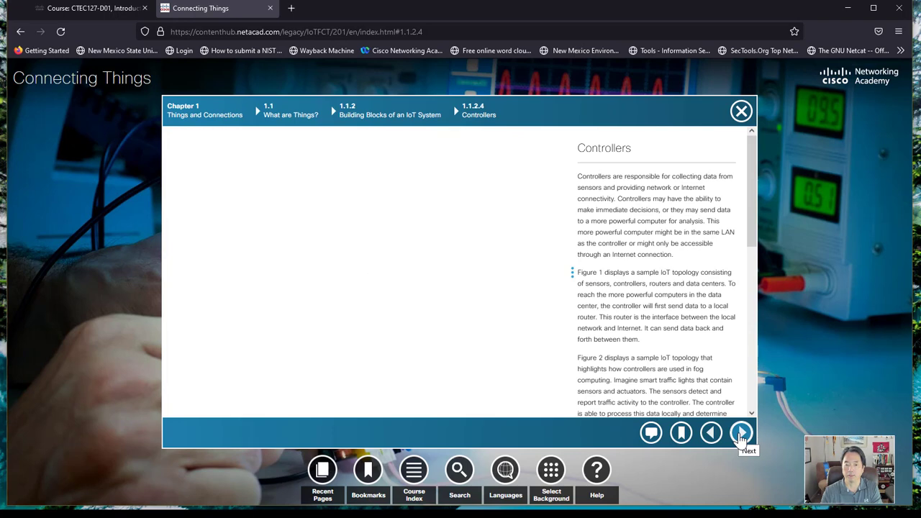
click(742, 432)
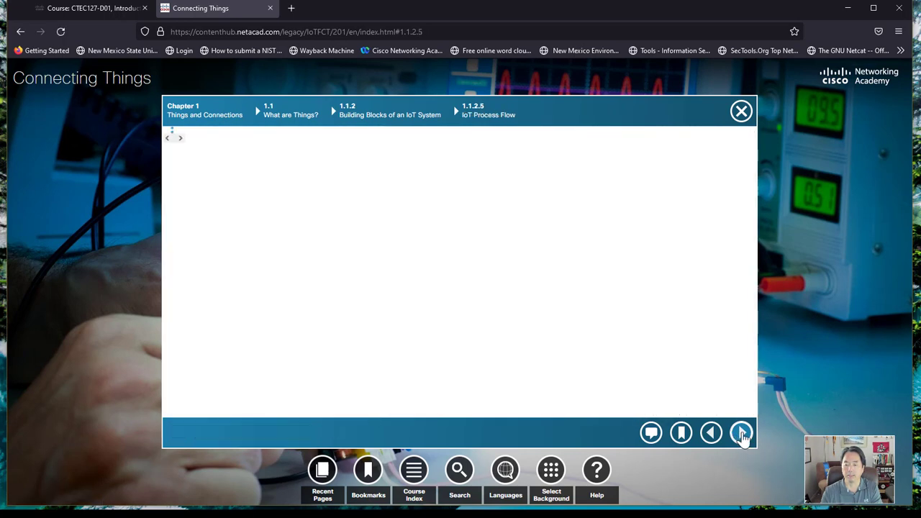
click(741, 431)
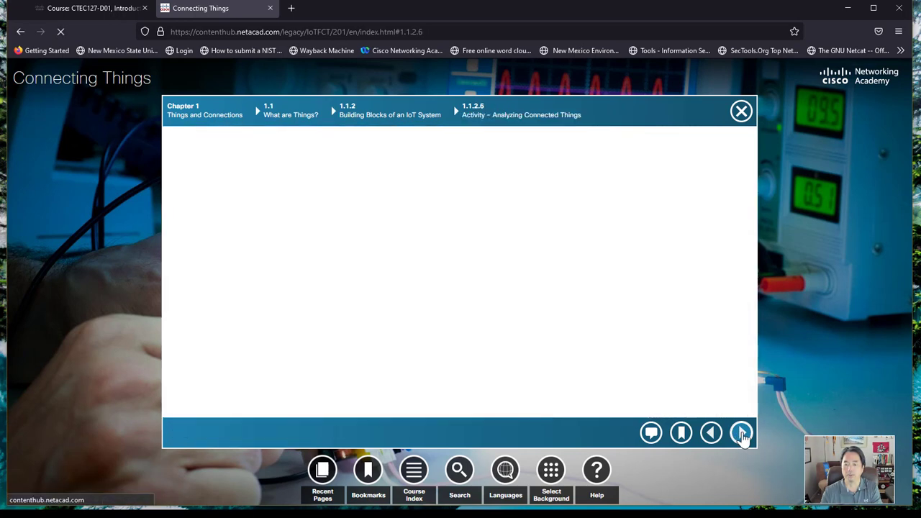
click(741, 432)
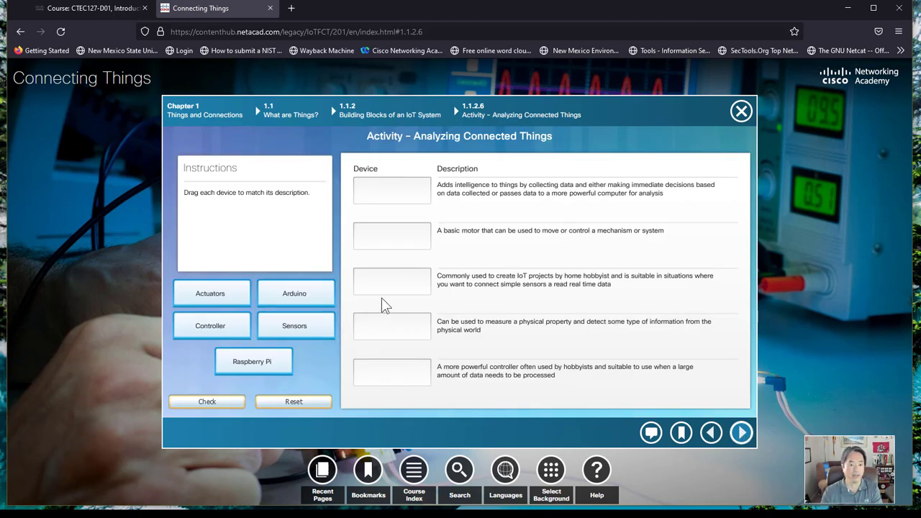
- Match the five device tiles to descriptions, check the answers (only Raspberry Pi correct), and move on to 1.1.3.1 Processes
drag(210, 294, 392, 189)
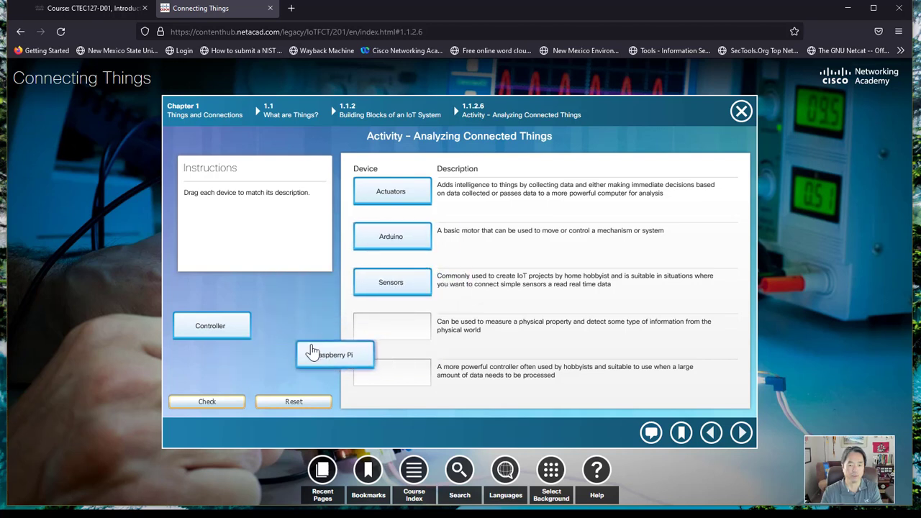
drag(334, 354, 389, 367)
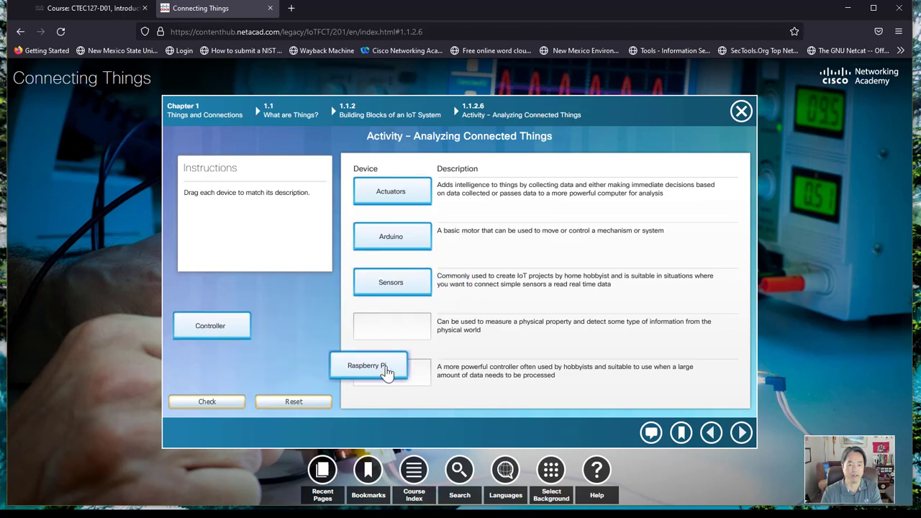
drag(210, 325, 391, 325)
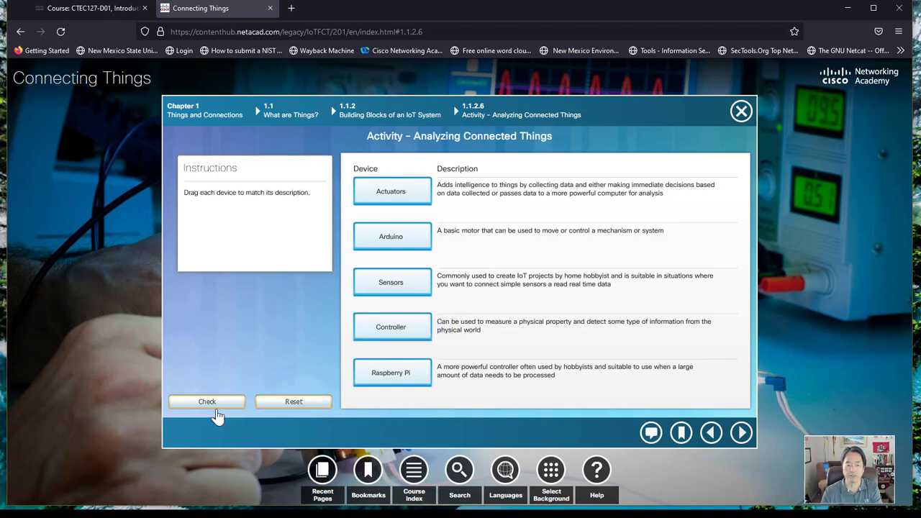
click(208, 402)
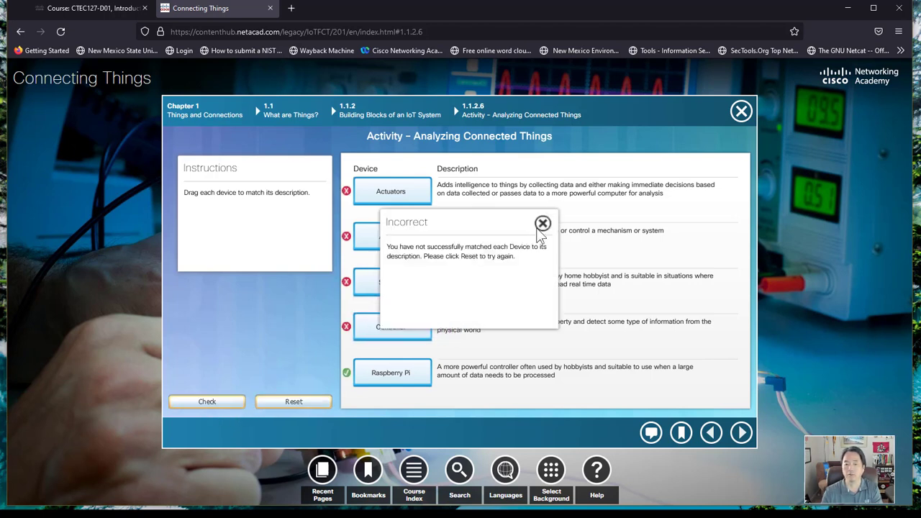
click(543, 223)
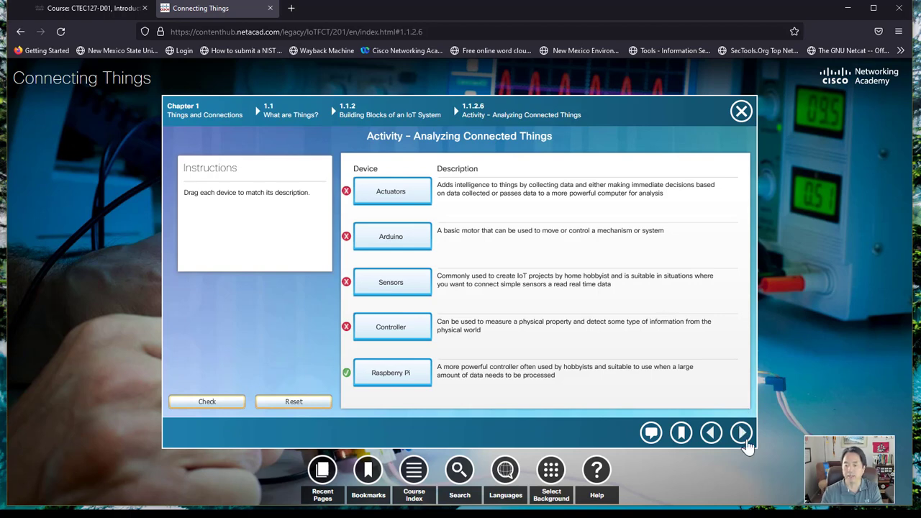
click(739, 432)
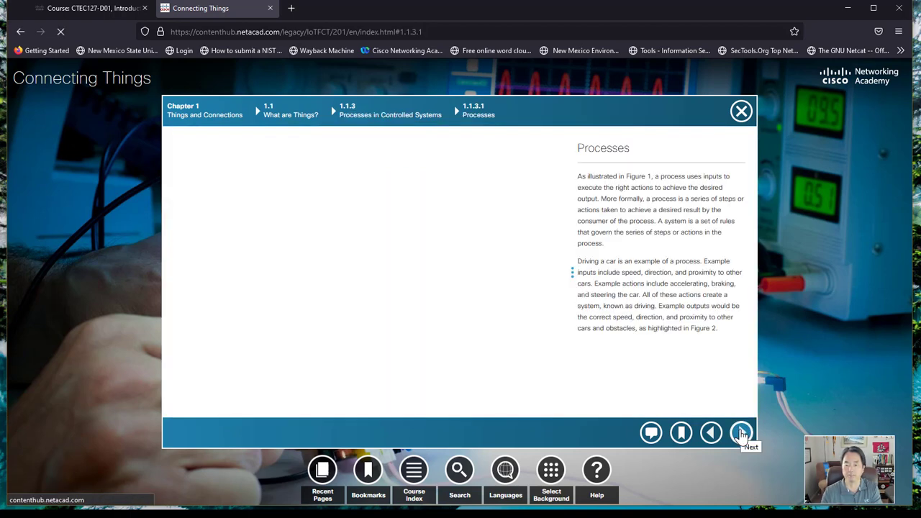
- Advance through Feedback, Control Systems and Closed Loop Controllers to the 1.1.3.8 Lab – Analyze a Process page
click(740, 432)
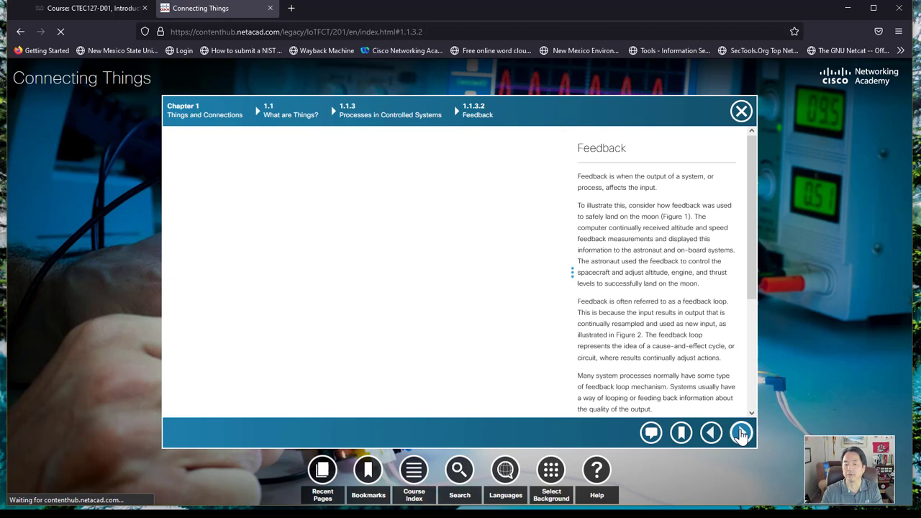
click(742, 433)
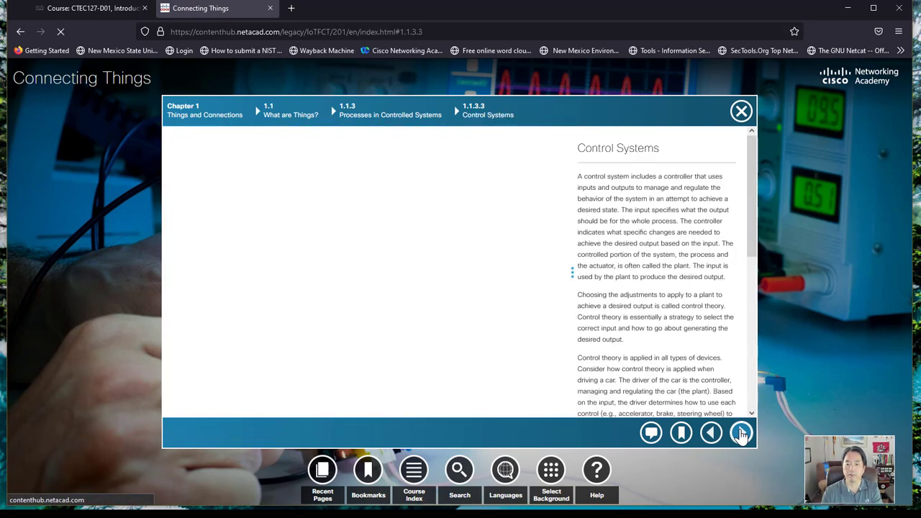
click(741, 433)
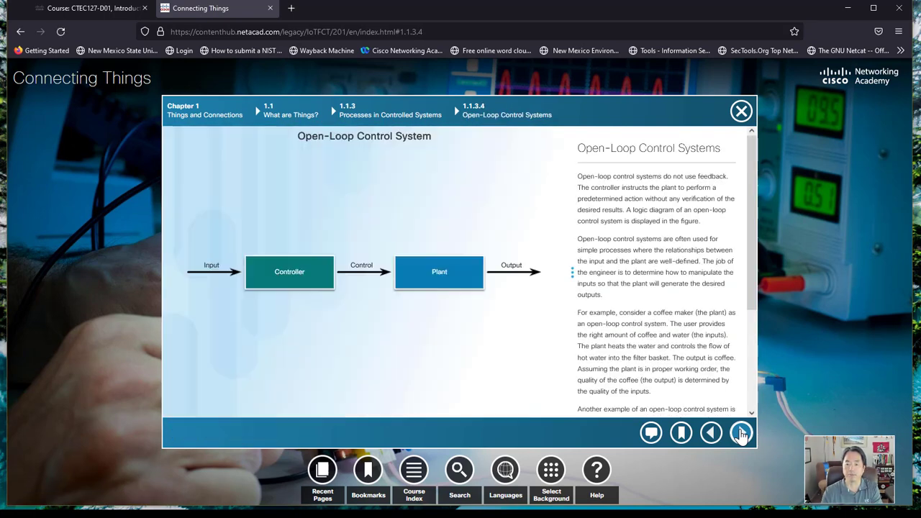
click(740, 432)
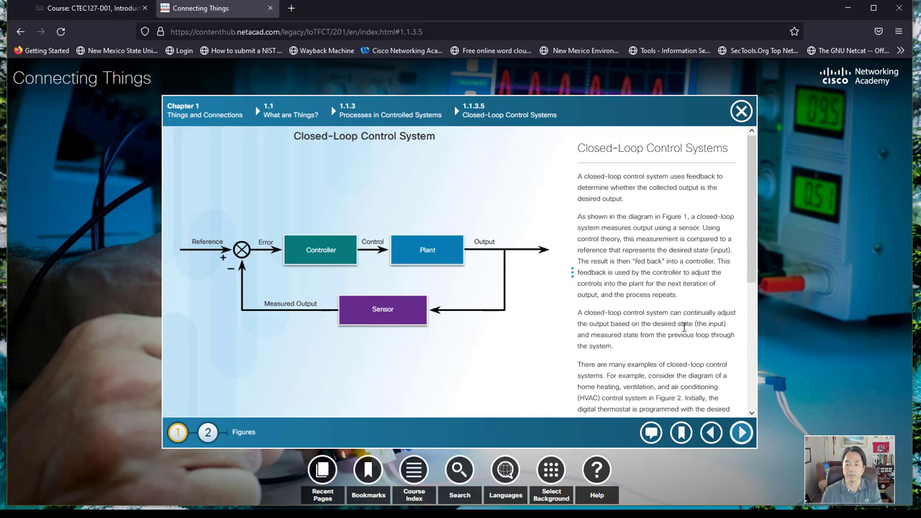
click(741, 432)
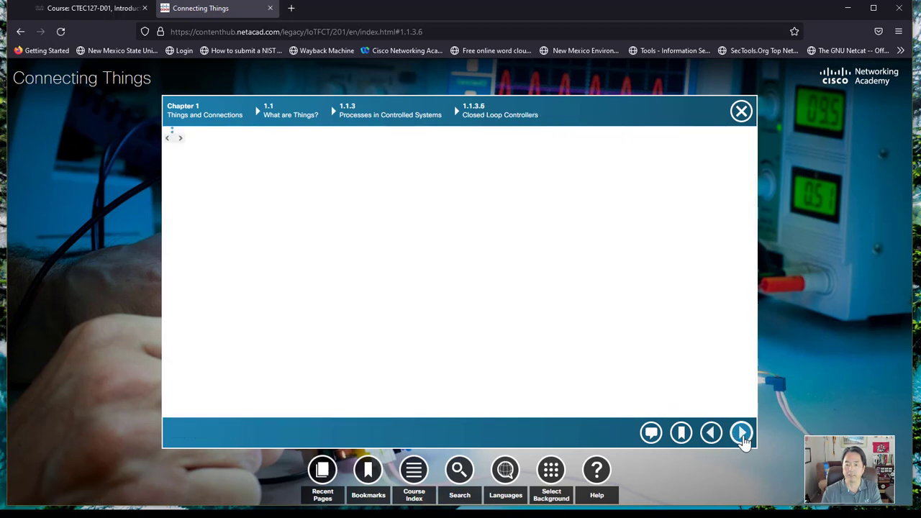
click(741, 432)
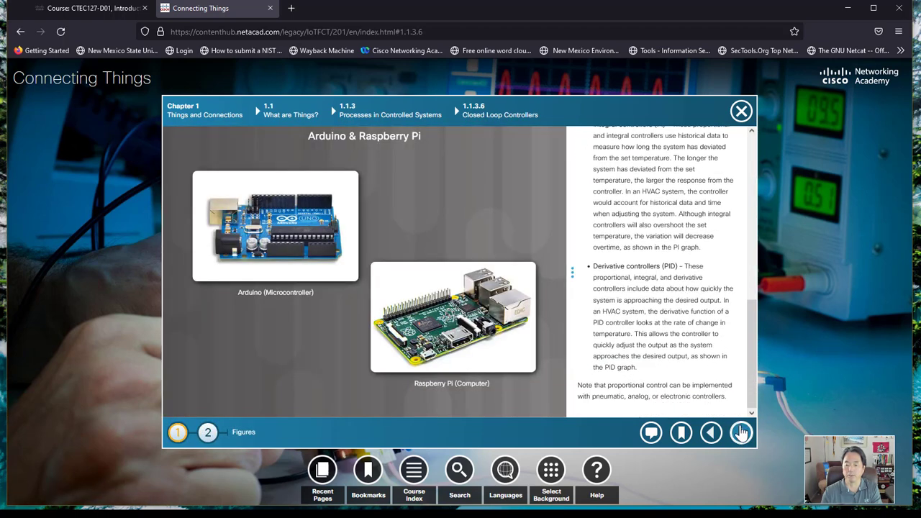
click(740, 432)
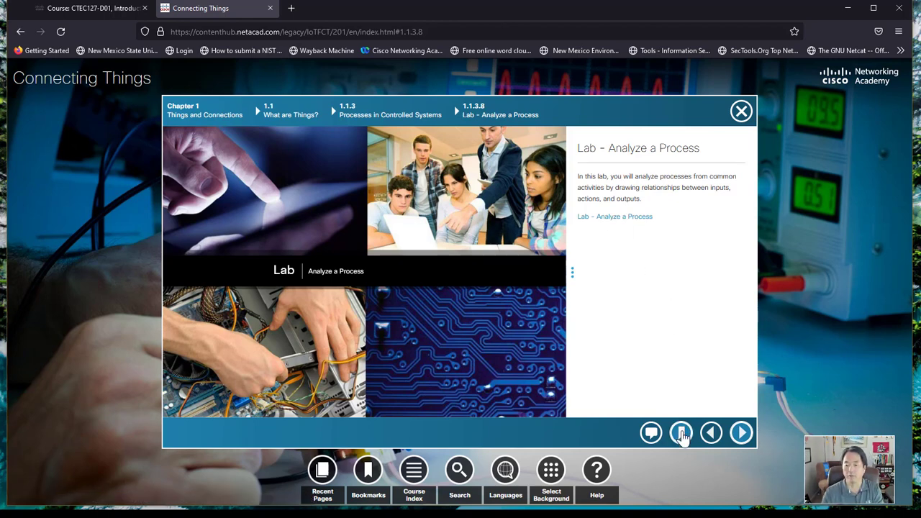
- Bookmark the Lab – Analyze a Process page and advance through the Open-Loop and Compare Closed-Loop labs
click(681, 431)
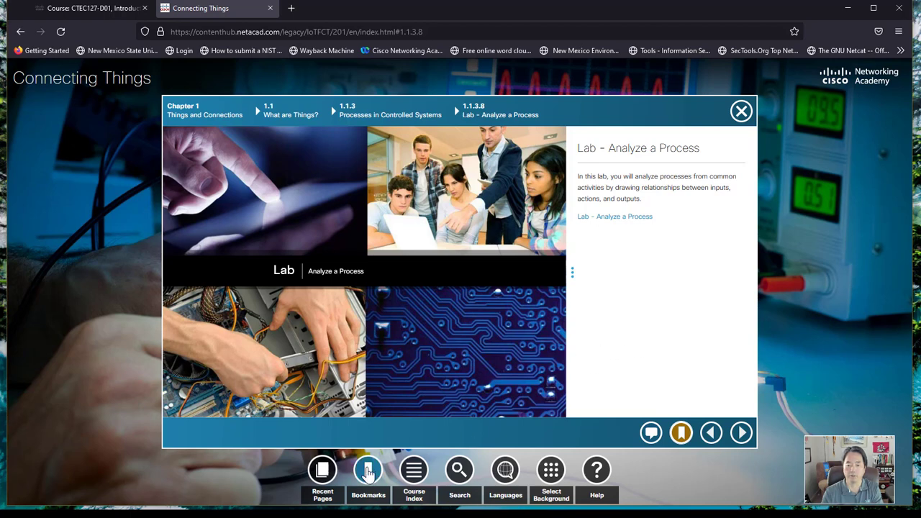
click(368, 469)
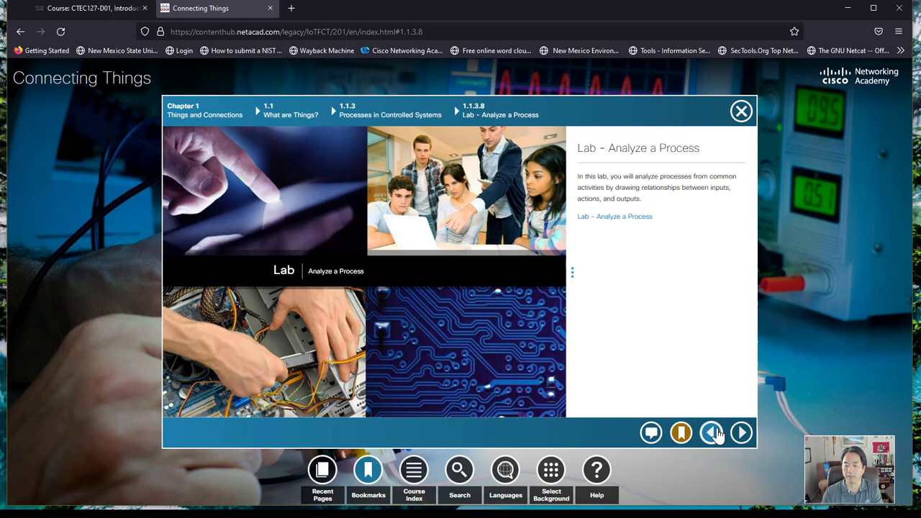
click(739, 431)
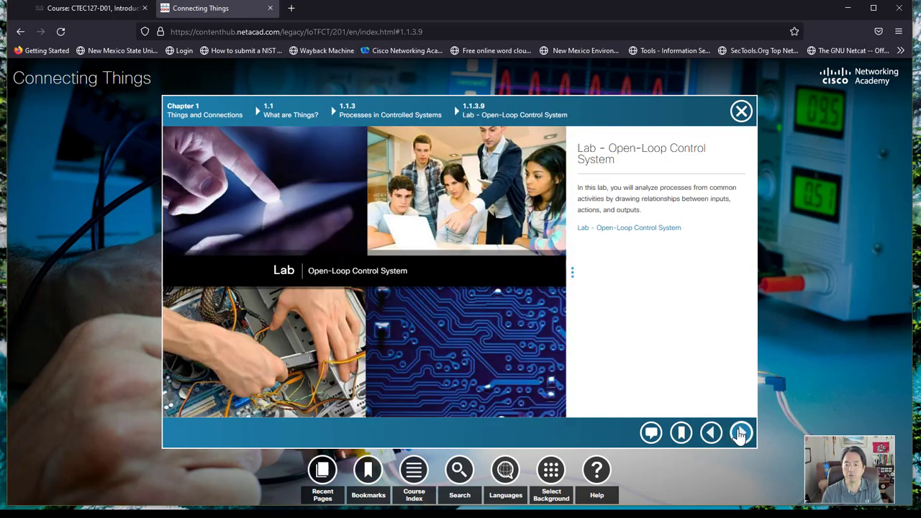
click(740, 433)
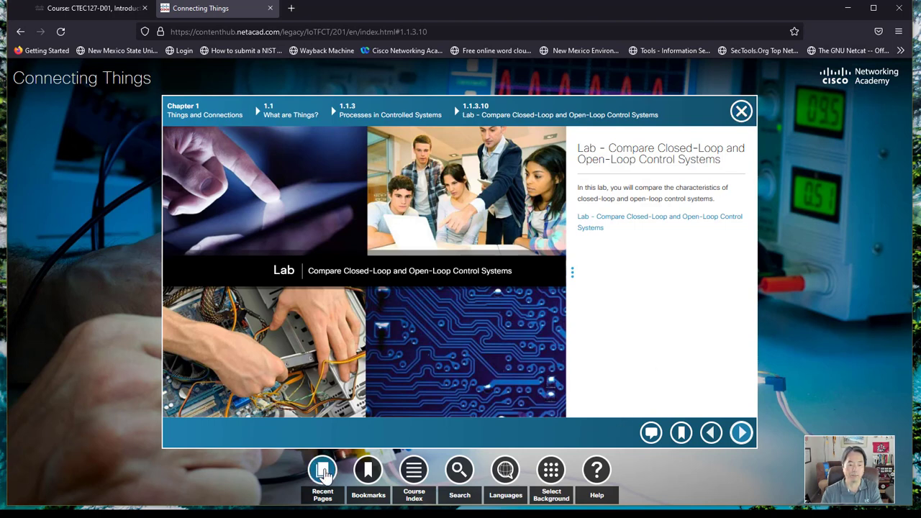
- Revisit the Feedback page from Recent Pages and show the course index of chapters and sections
click(322, 469)
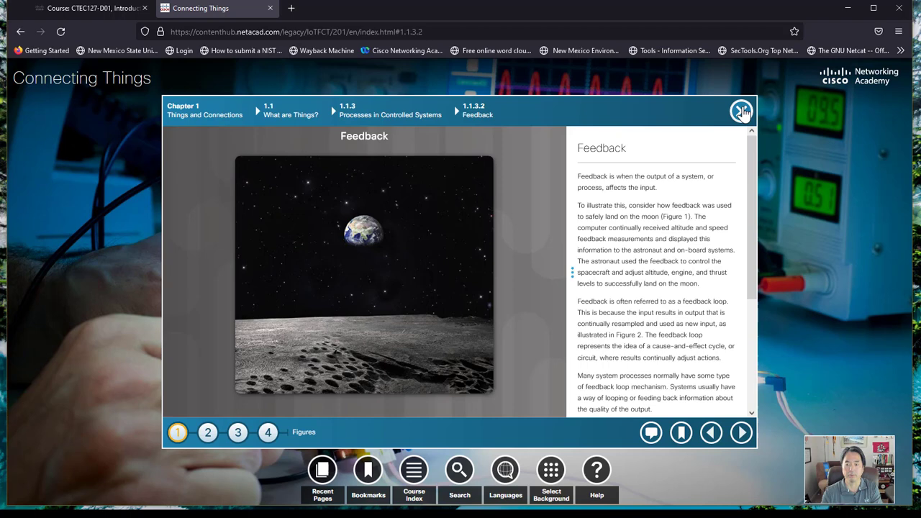
click(740, 112)
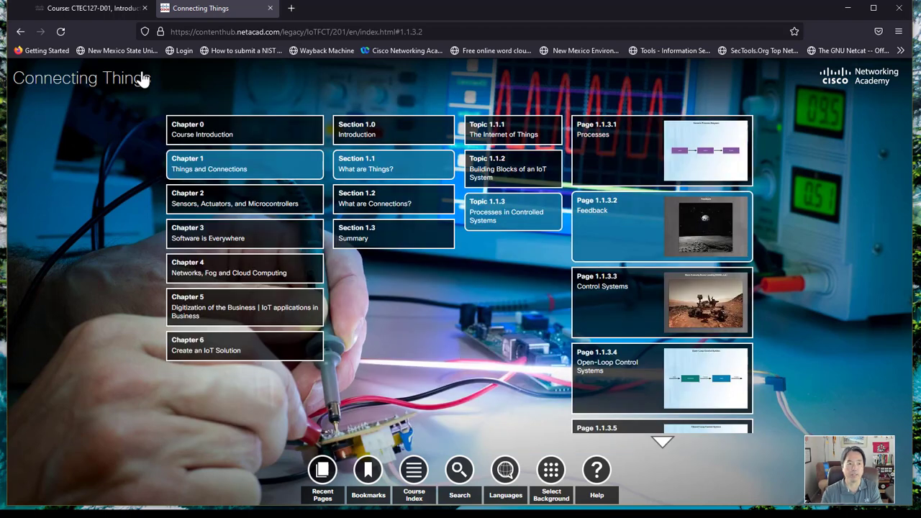
- Return to the CTEC127-D01 Introduction to IoT course home page and show the account options
click(87, 10)
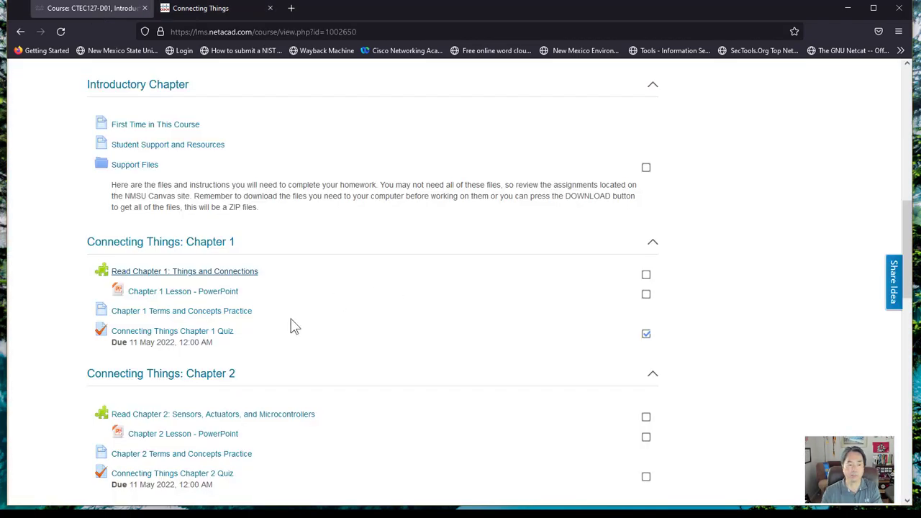
mouse_move(179, 297)
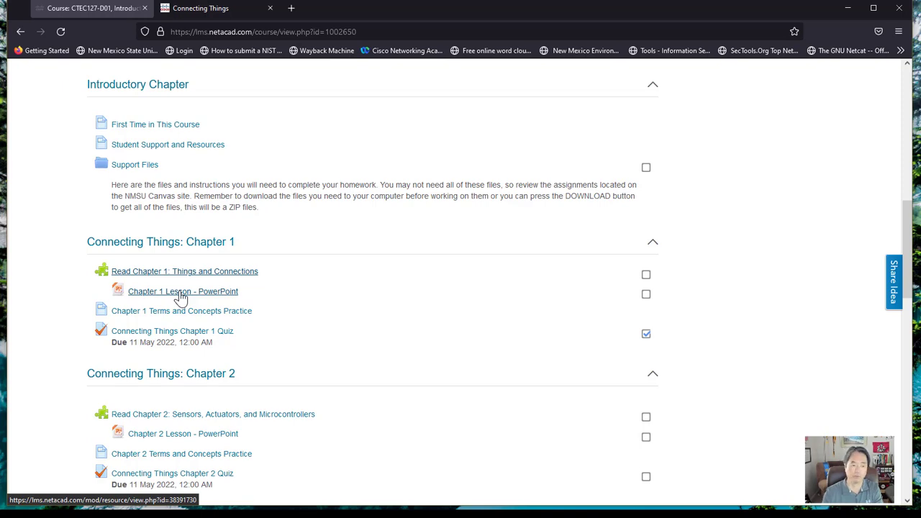
mouse_move(472, 275)
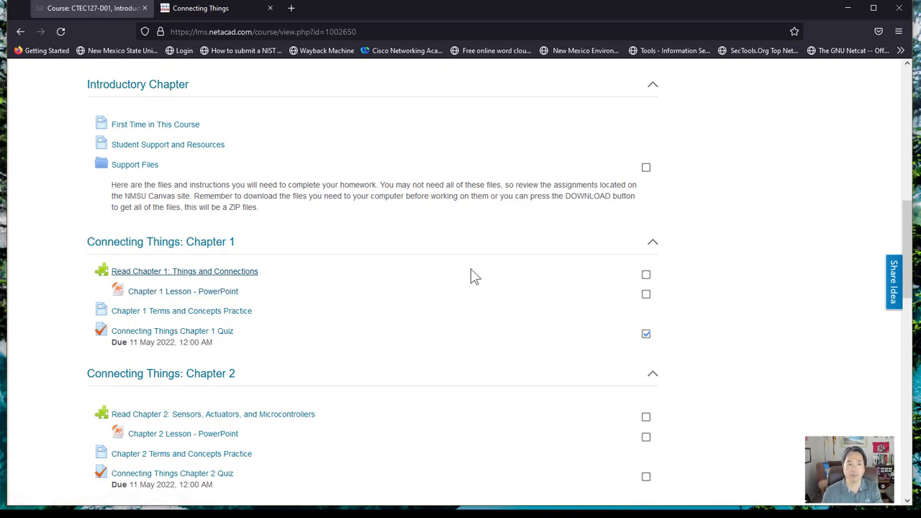
click(849, 84)
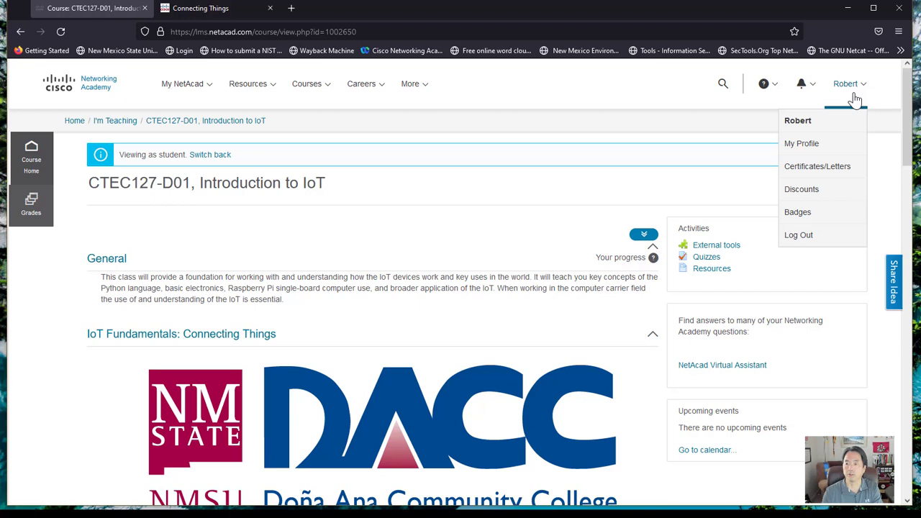
mouse_move(809, 234)
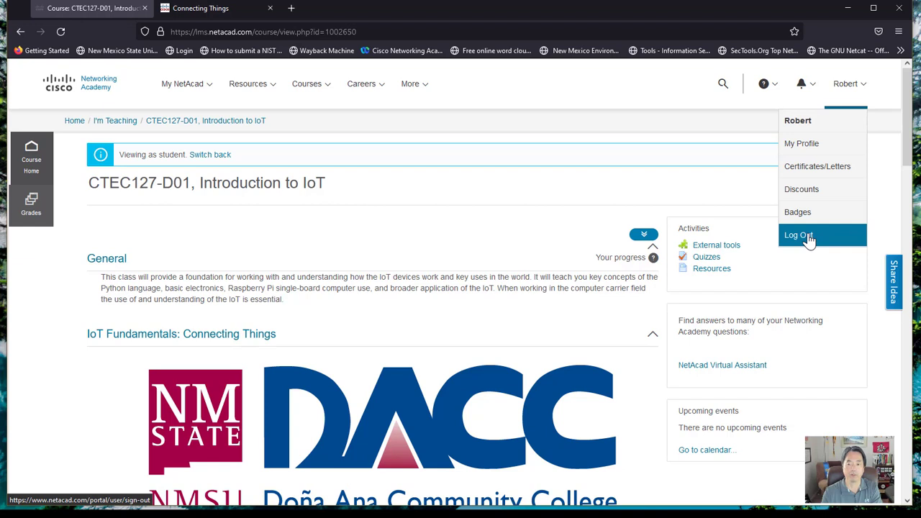
- Log out of NetAcad and close the Connecting Things course viewer tab
click(807, 235)
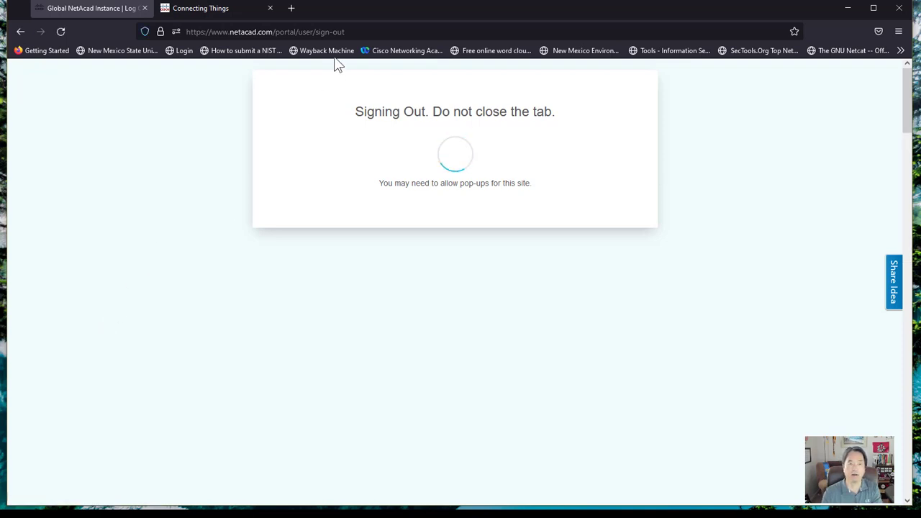
click(268, 8)
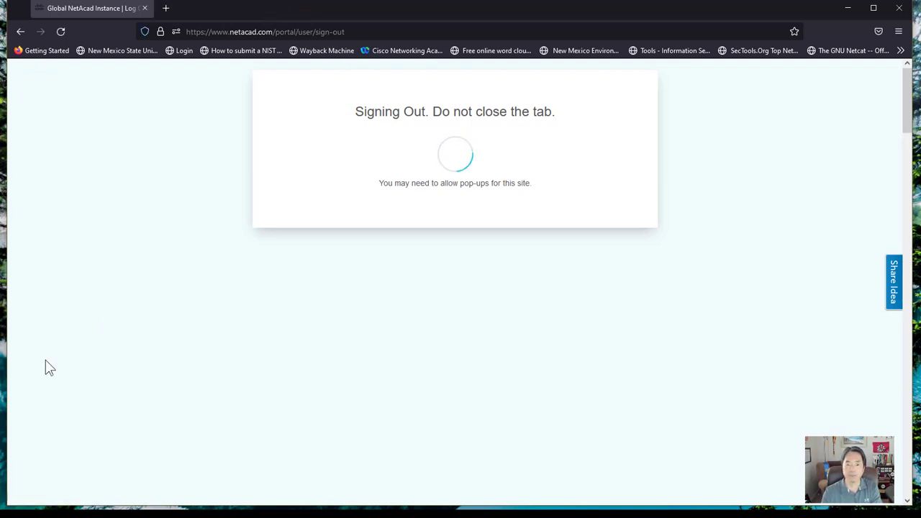